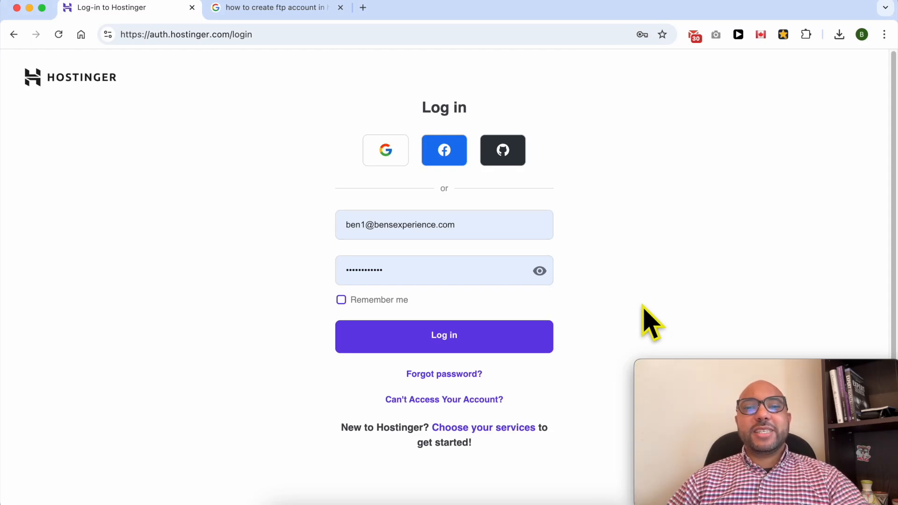
Step: Log in and open Manage for the benstutorial.com Premium Web Hosting plan
{"action": "left_click", "coordinate": [444, 336]}
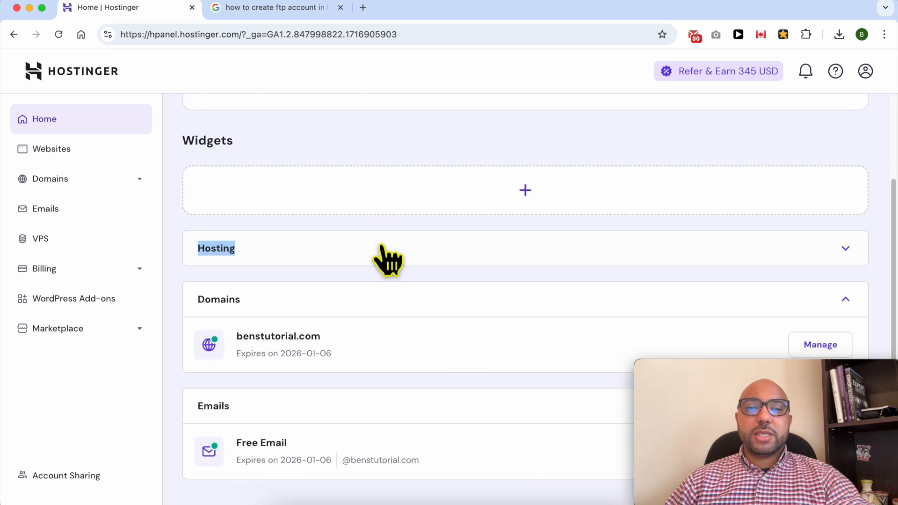
{"action": "left_click", "coordinate": [216, 248]}
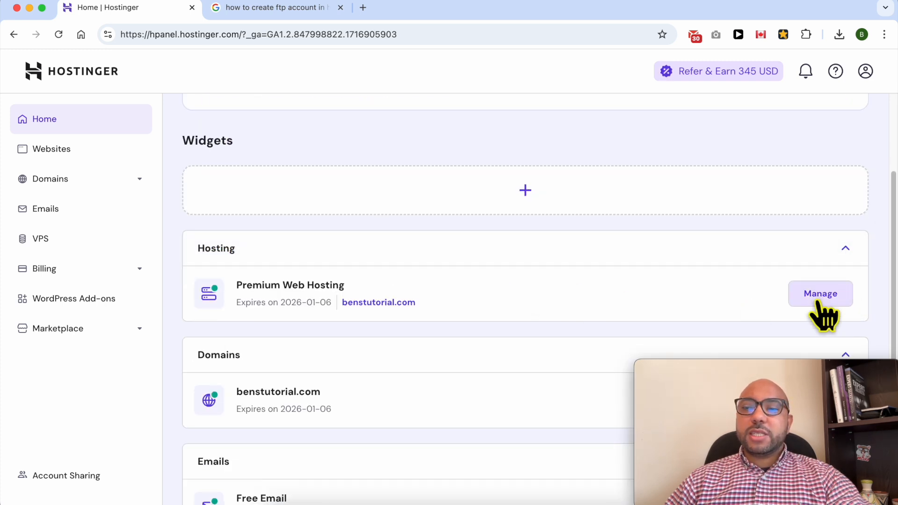
{"action": "double_click", "coordinate": [294, 285]}
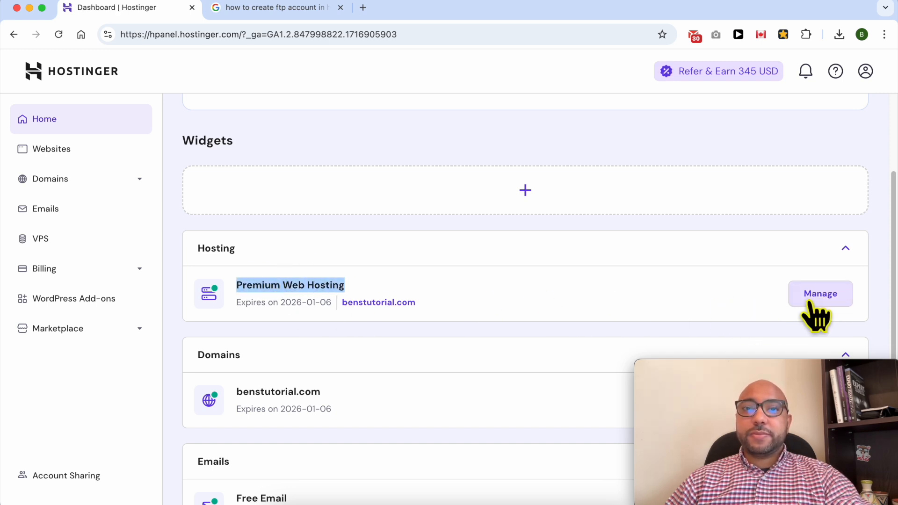
{"action": "left_click", "coordinate": [821, 293]}
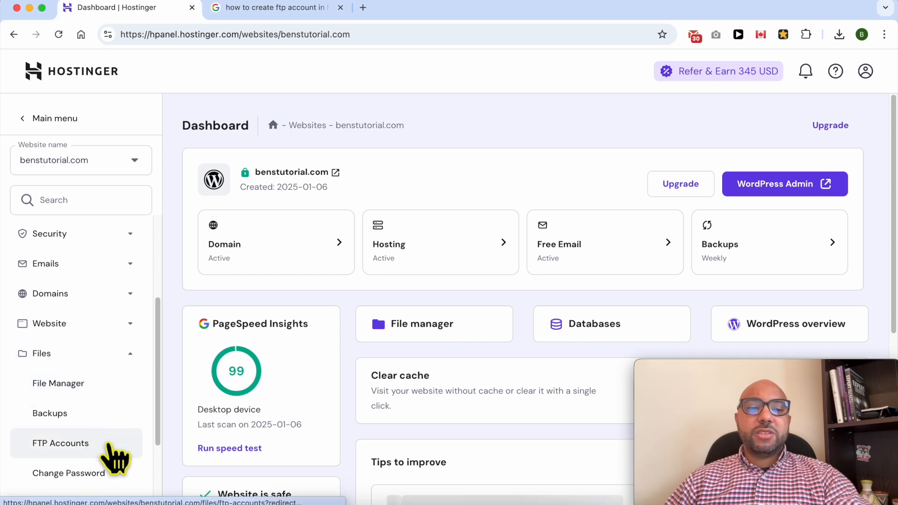
Step: Open FTP Accounts under Files and scroll to the Create a new FTP account form
{"action": "left_click", "coordinate": [60, 443]}
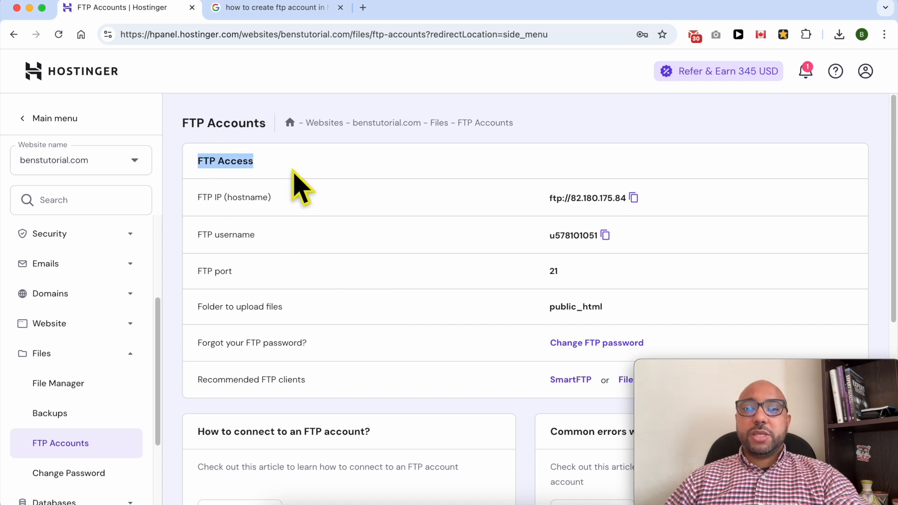
{"action": "scroll", "scroll_direction": "down", "scroll_amount": 3}
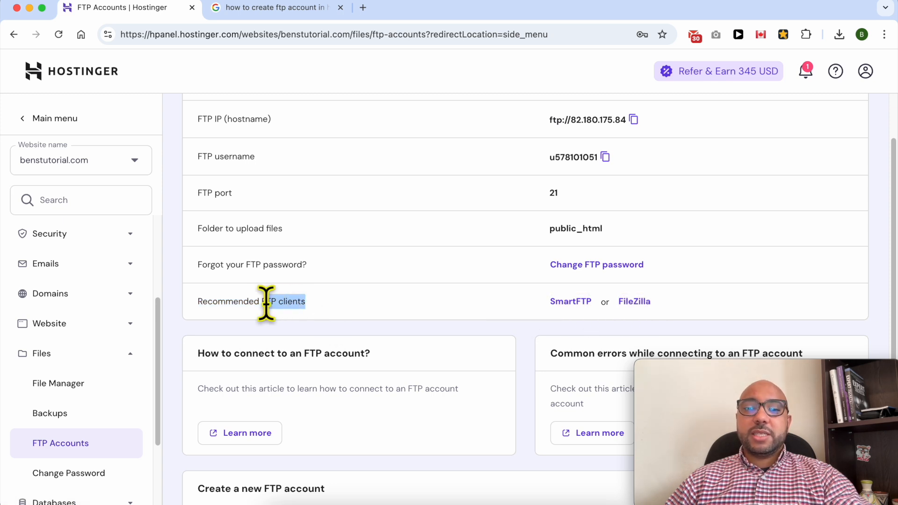
{"action": "scroll", "scroll_direction": "down", "scroll_amount": 3}
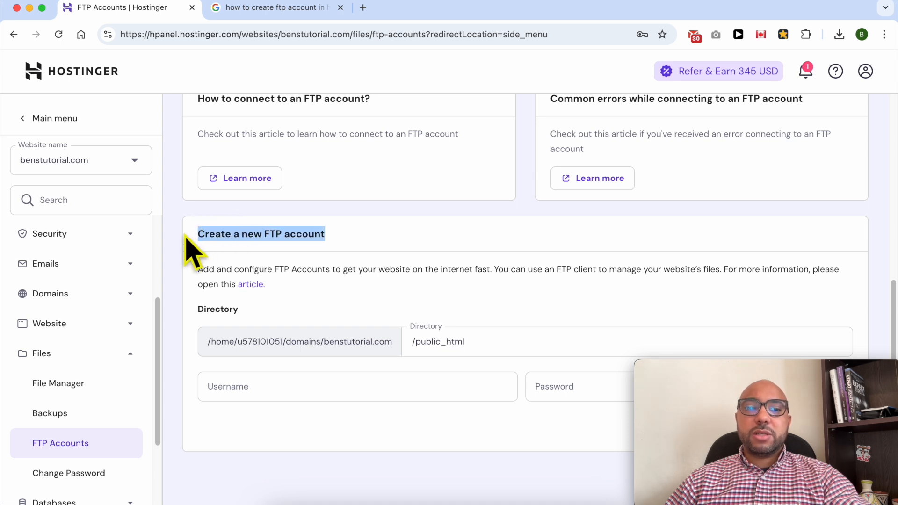
{"action": "mouse_move", "coordinate": [381, 249]}
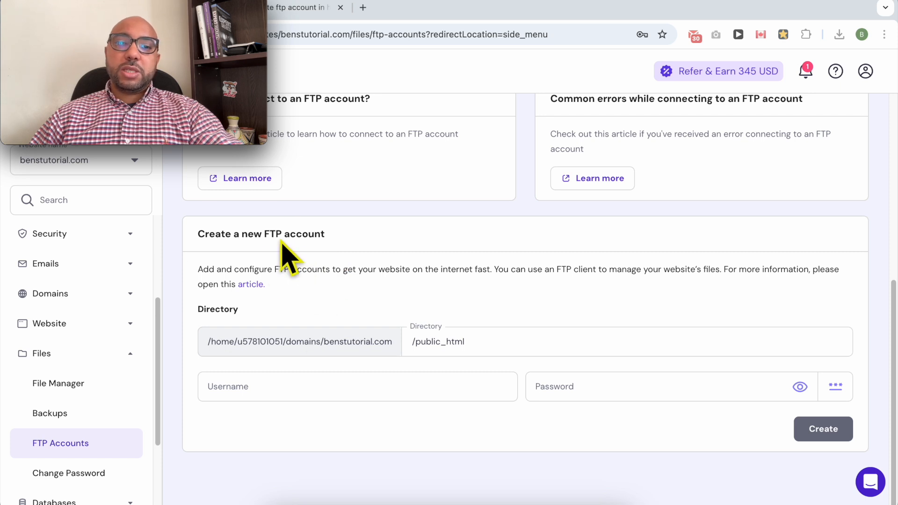
{"action": "mouse_move", "coordinate": [481, 364]}
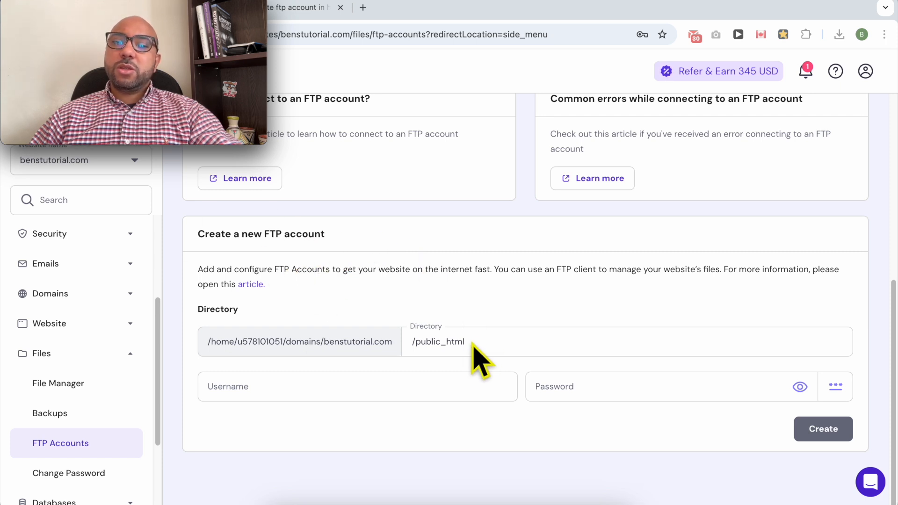
{"action": "mouse_move", "coordinate": [470, 358]}
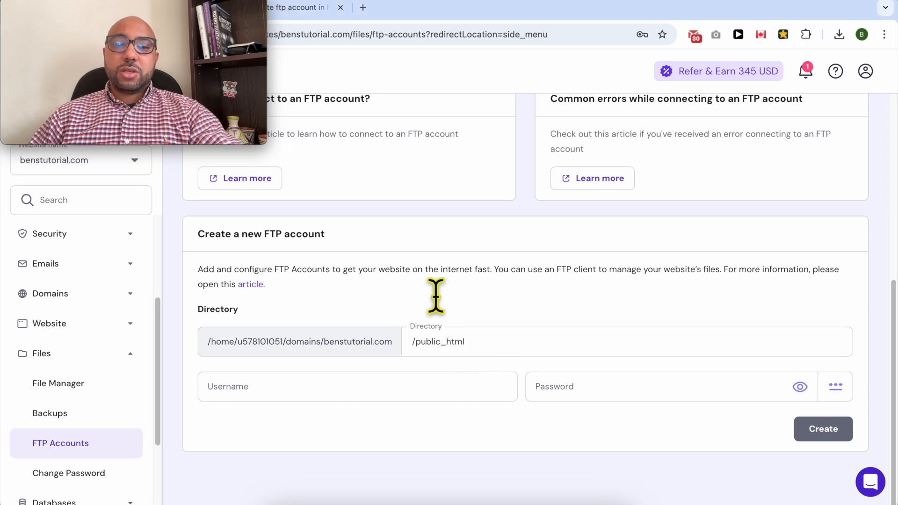
{"action": "mouse_move", "coordinate": [275, 385]}
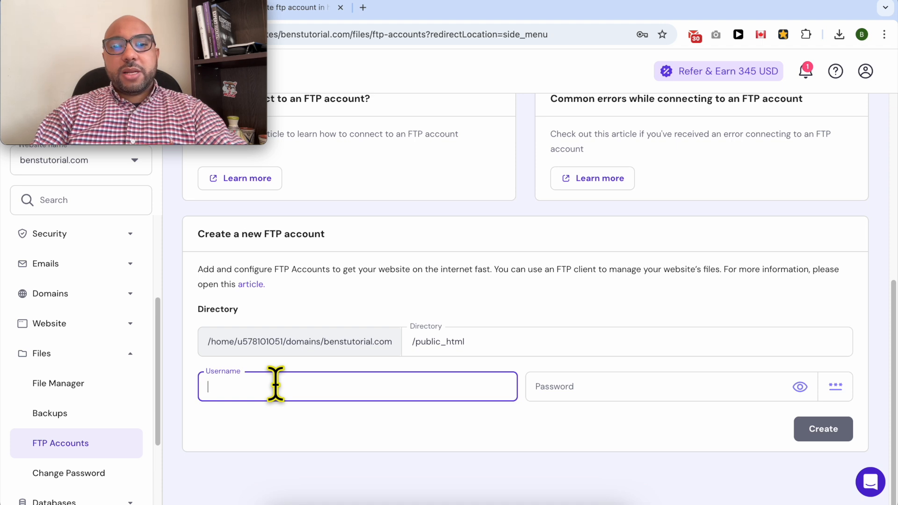
Step: Create FTP account with username 'tutorial' and a strong password
{"action": "type", "text": "tutor"}
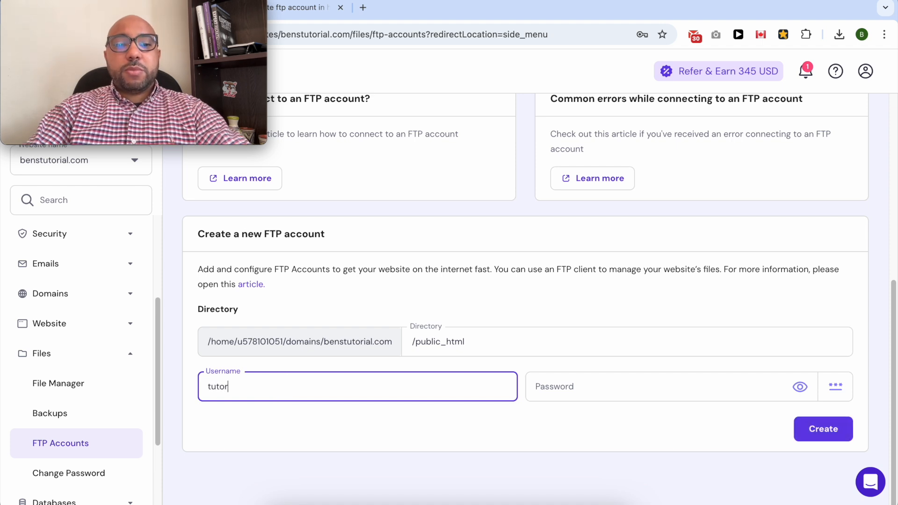
{"action": "type", "text": "ial"}
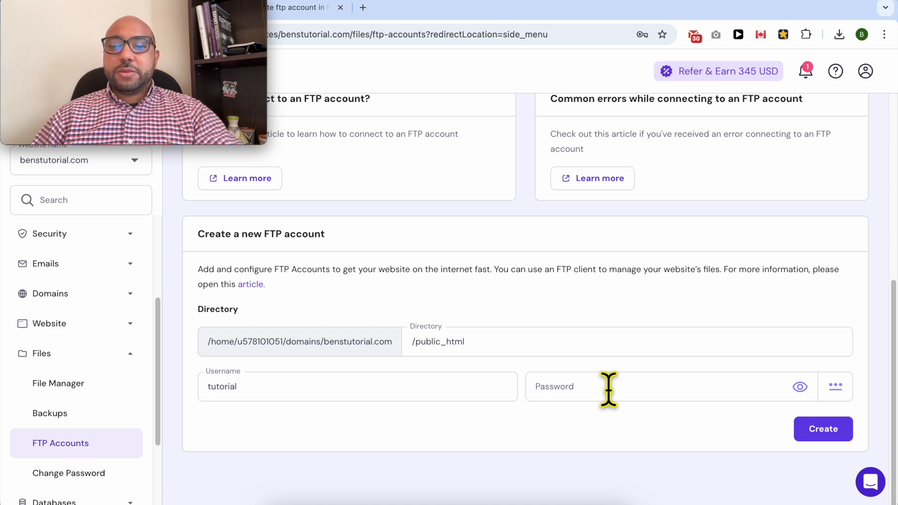
{"action": "type", "text": "password"}
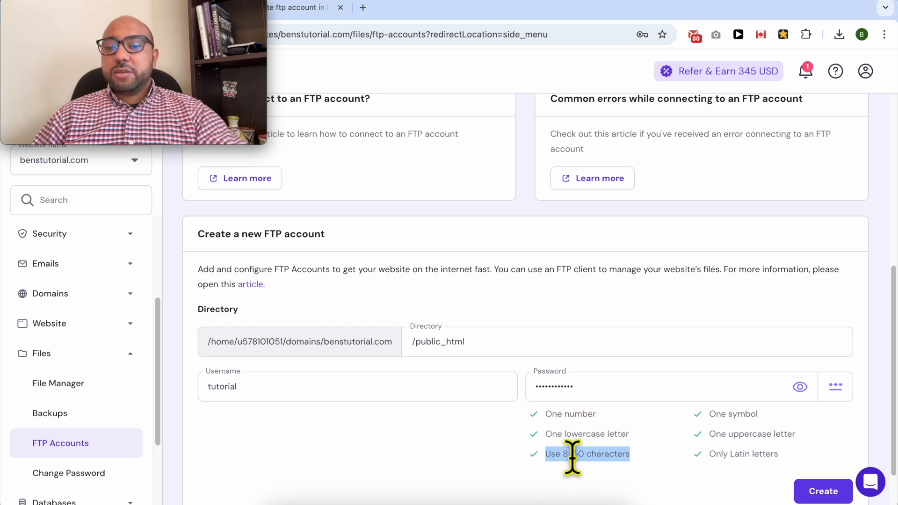
{"action": "mouse_move", "coordinate": [712, 416]}
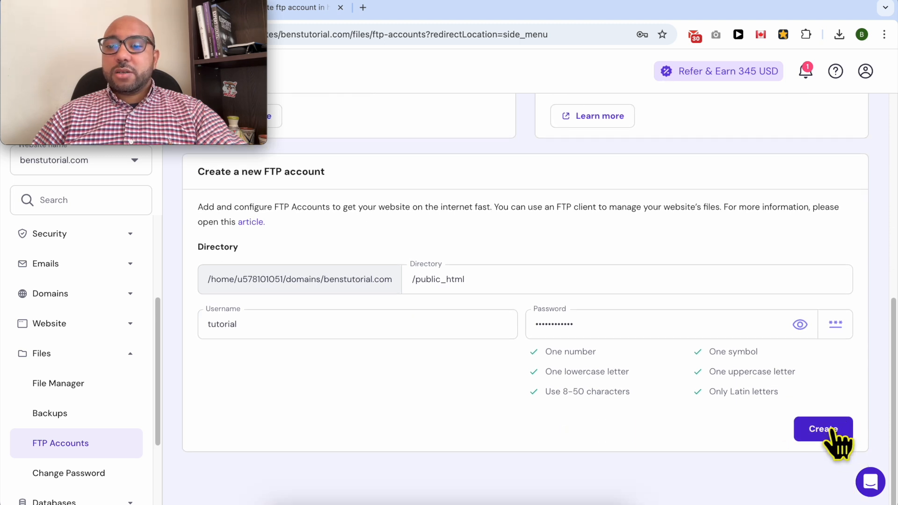
{"action": "left_click", "coordinate": [823, 428]}
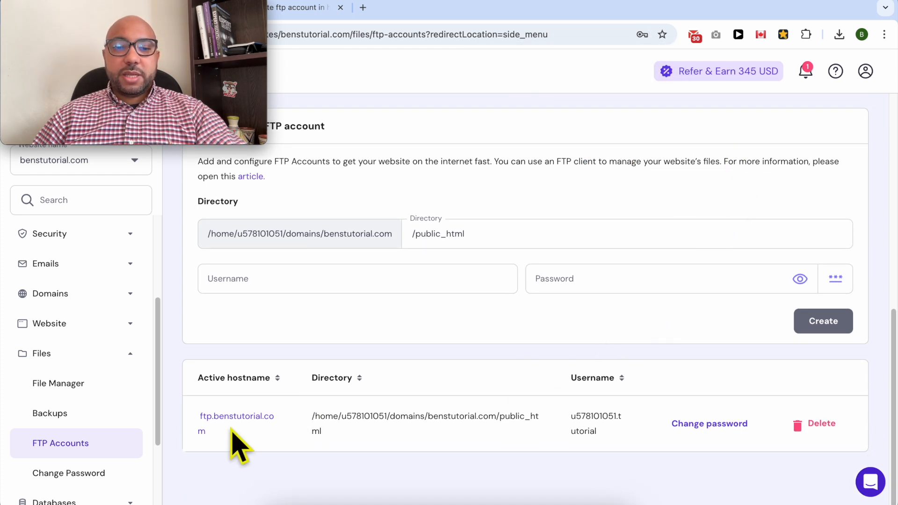
{"action": "mouse_move", "coordinate": [481, 467]}
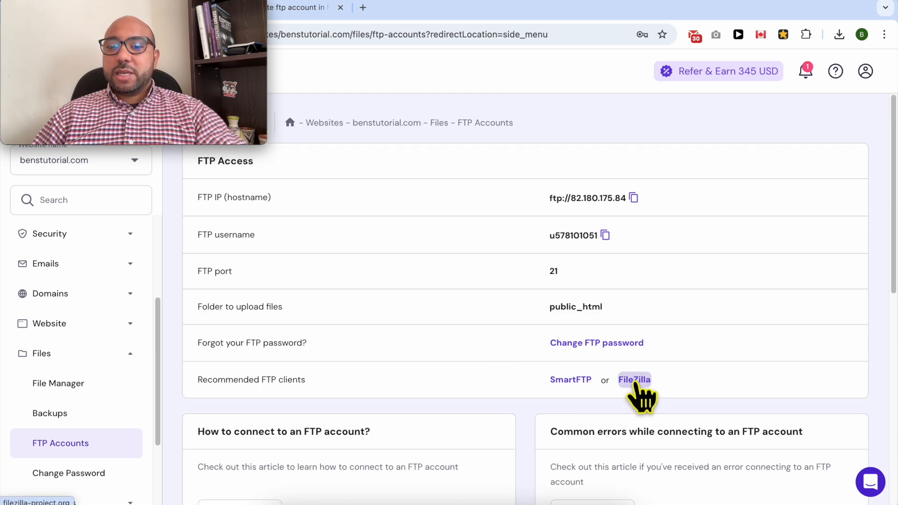
Step: Open the FileZilla site from Recommended FTP clients and download FileZilla Client for macOS
{"action": "left_click", "coordinate": [634, 379]}
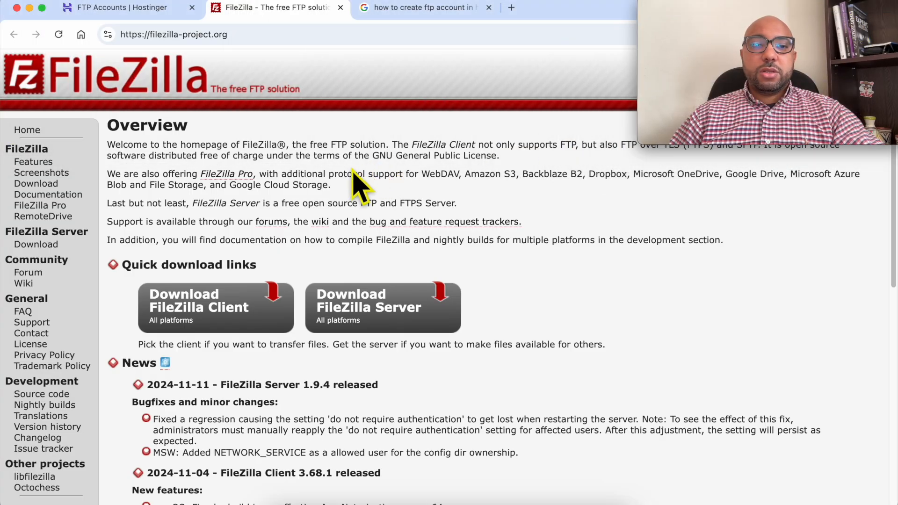
{"action": "mouse_move", "coordinate": [281, 276]}
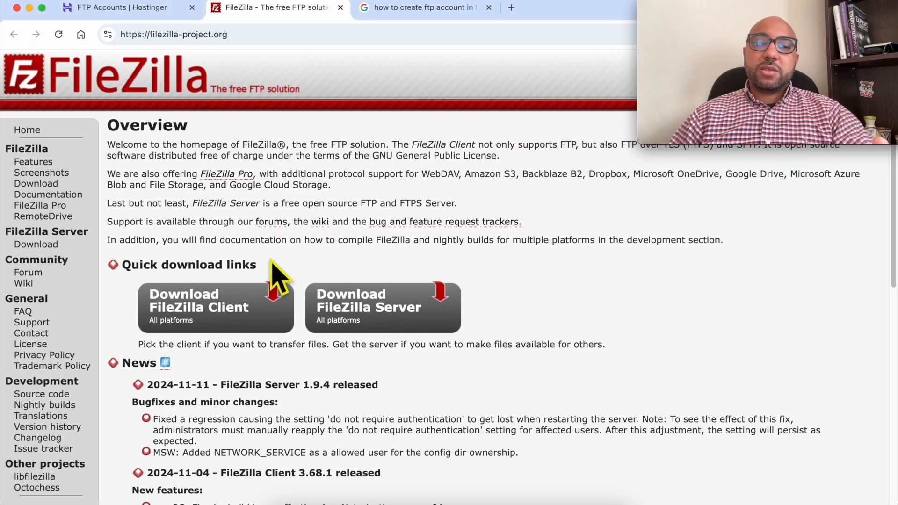
{"action": "mouse_move", "coordinate": [197, 312]}
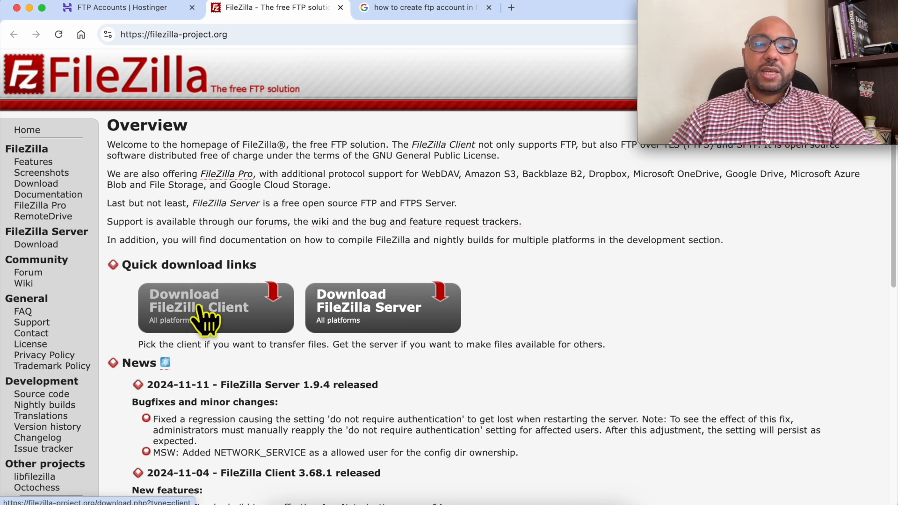
{"action": "left_click", "coordinate": [215, 308]}
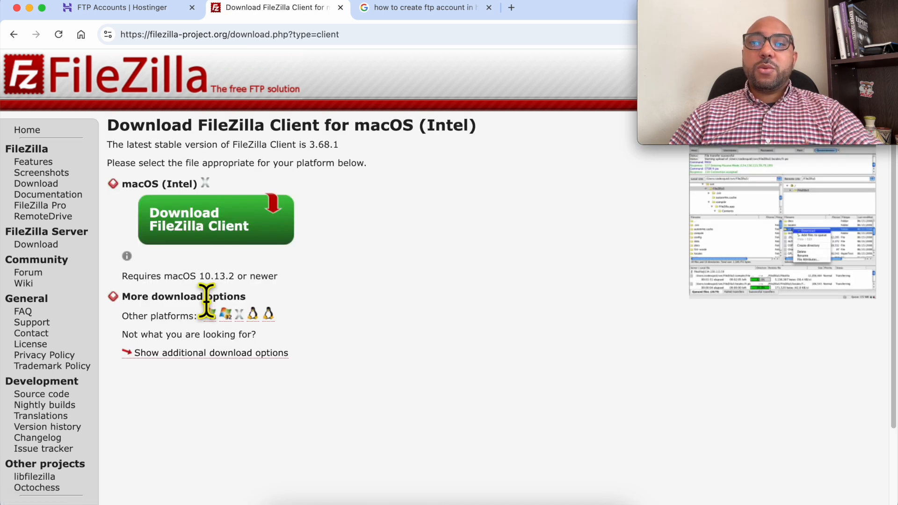
{"action": "mouse_move", "coordinate": [335, 312]}
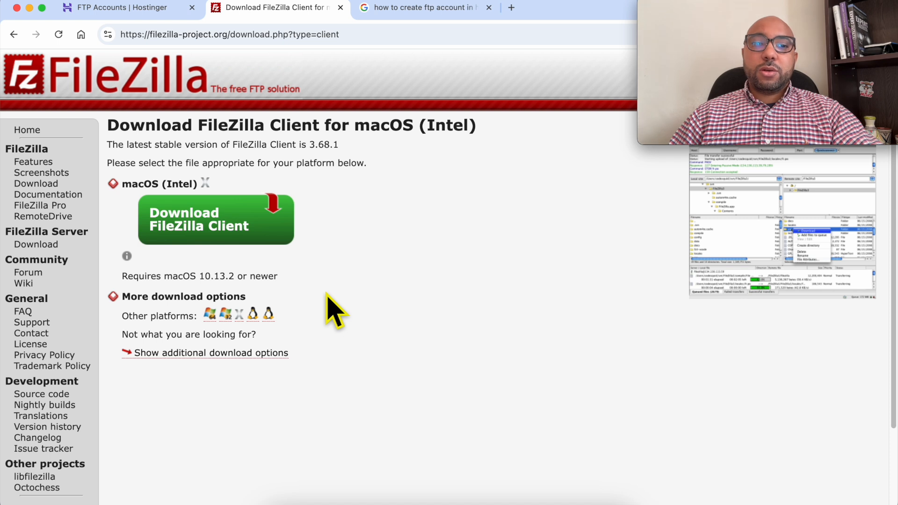
{"action": "mouse_move", "coordinate": [344, 303]}
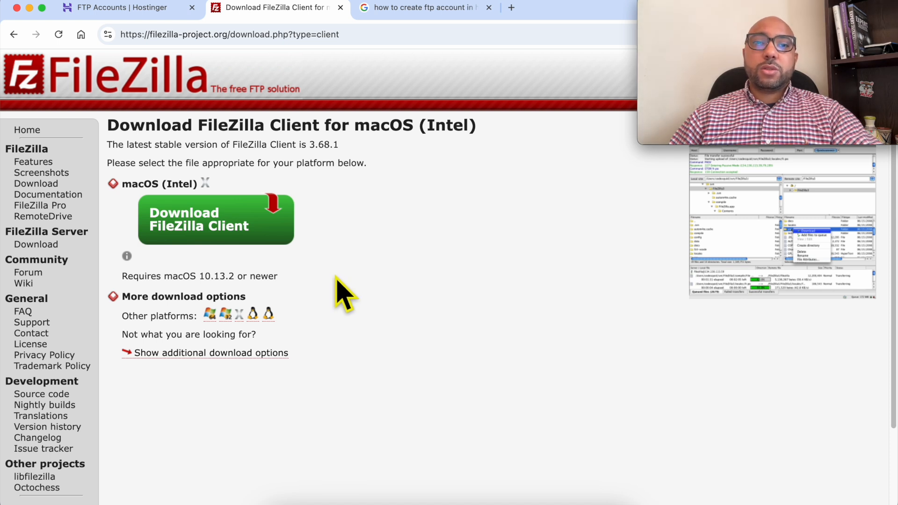
{"action": "left_click", "coordinate": [100, 7]}
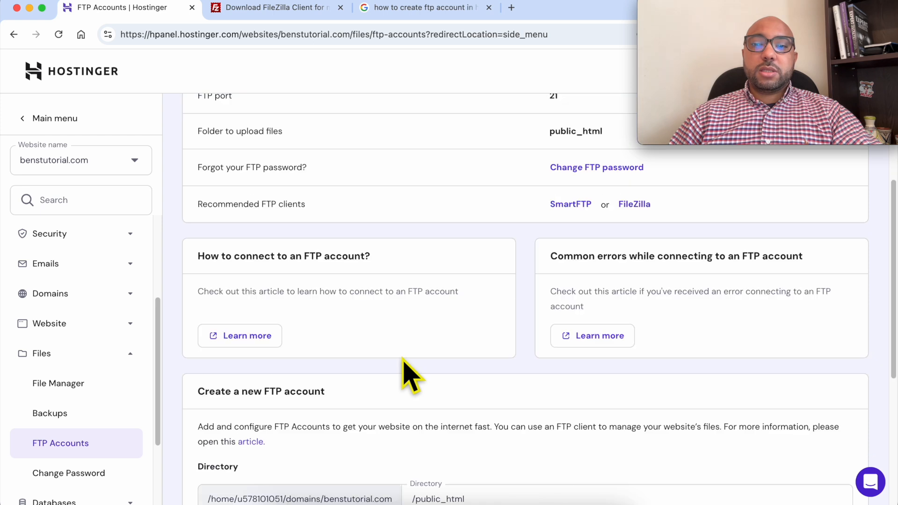
{"action": "scroll", "scroll_direction": "down", "scroll_amount": 3}
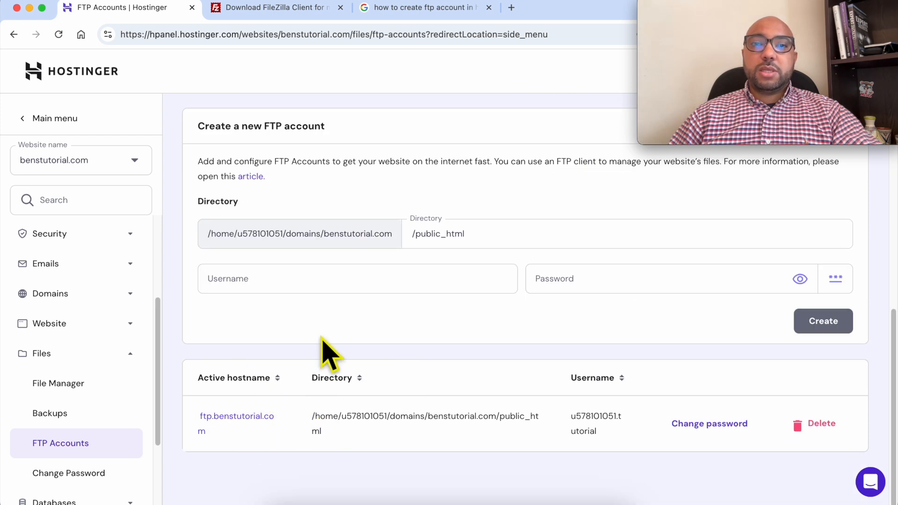
{"action": "left_click", "coordinate": [276, 8]}
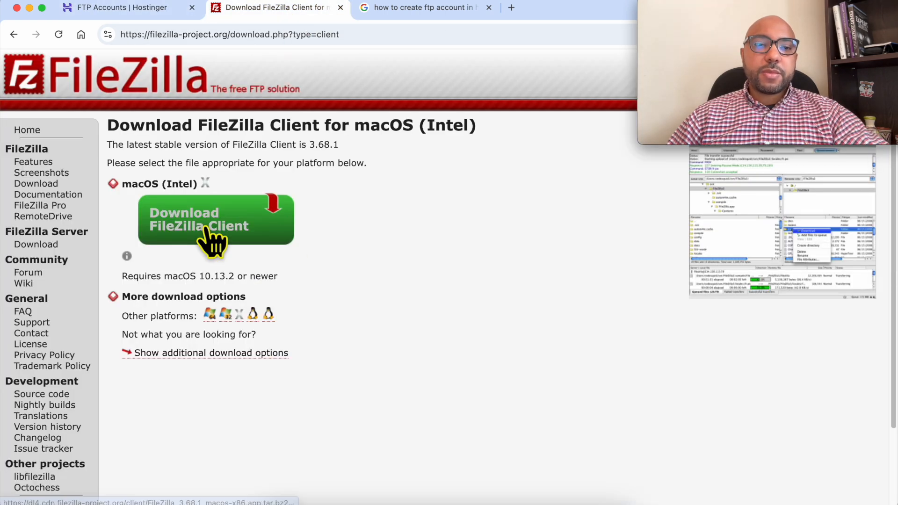
{"action": "left_click", "coordinate": [214, 220]}
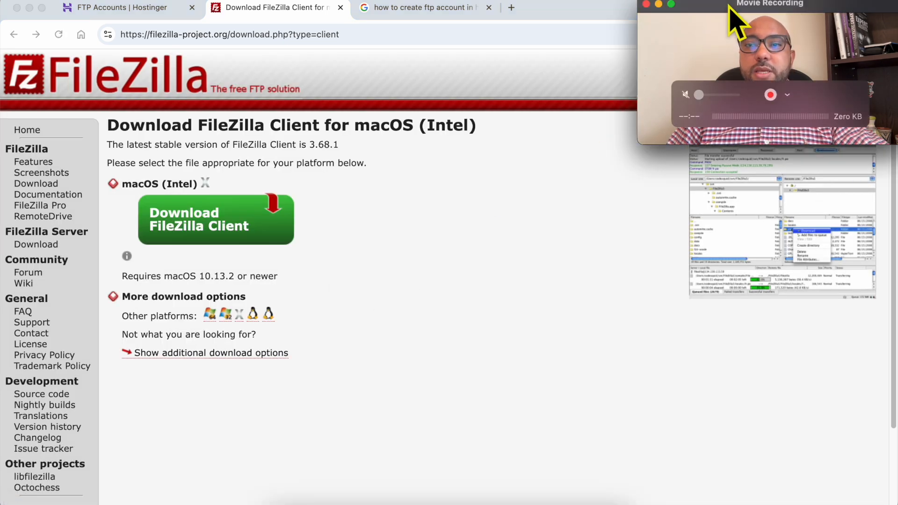
{"action": "left_click", "coordinate": [839, 34]}
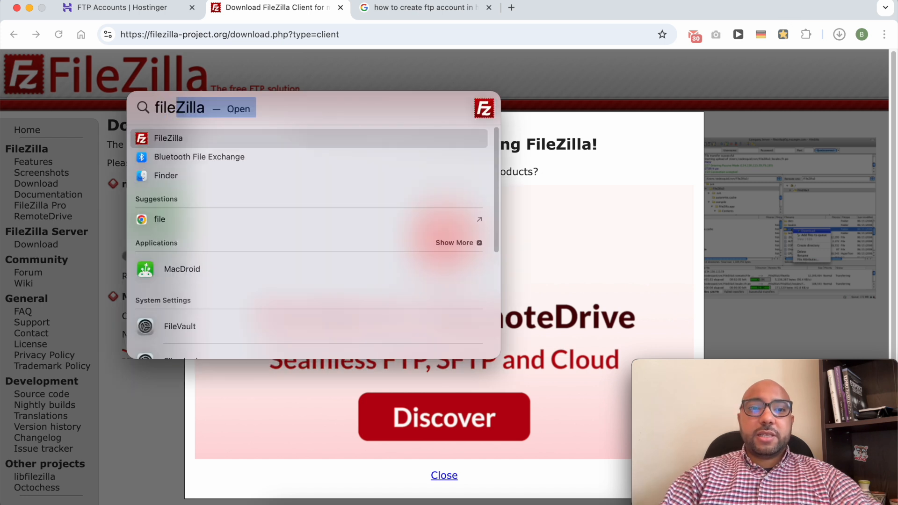
Step: Launch FileZilla from Spotlight and paste the copied hostname into the Host field
{"action": "left_click", "coordinate": [168, 137]}
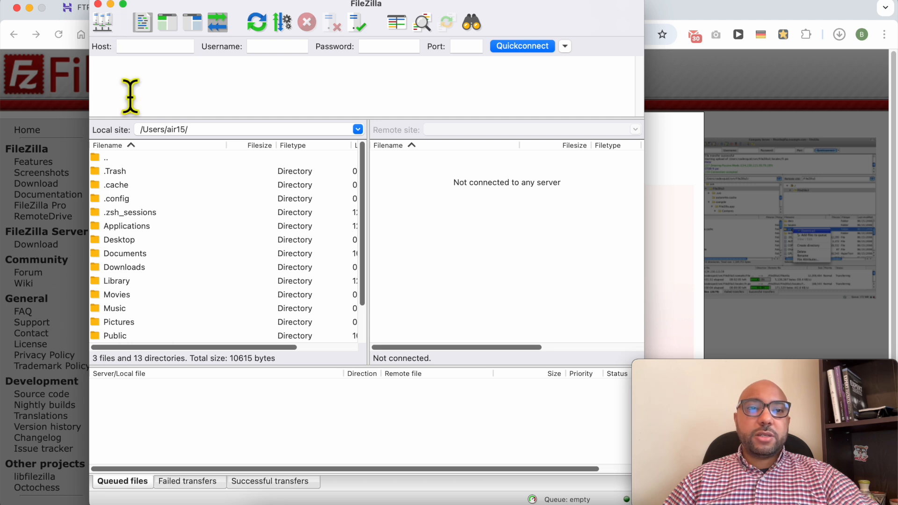
{"action": "mouse_move", "coordinate": [154, 46]}
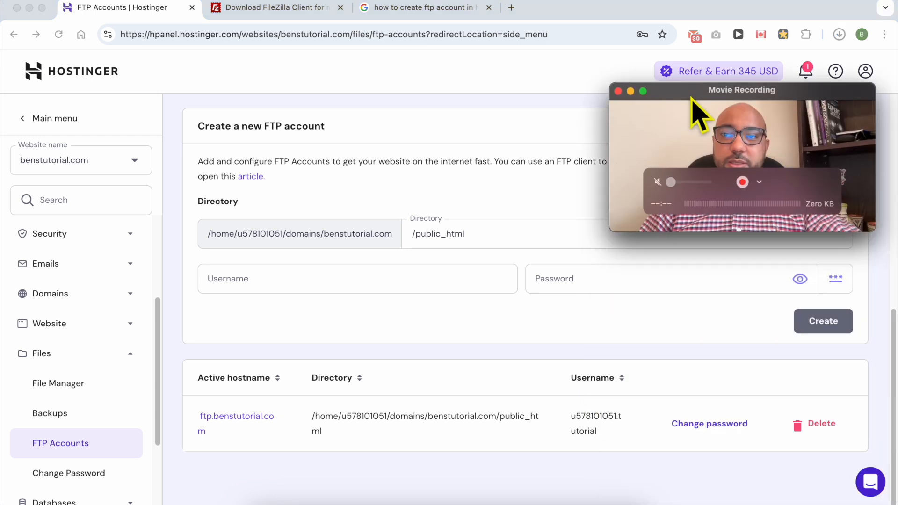
{"action": "double_click", "coordinate": [596, 416]}
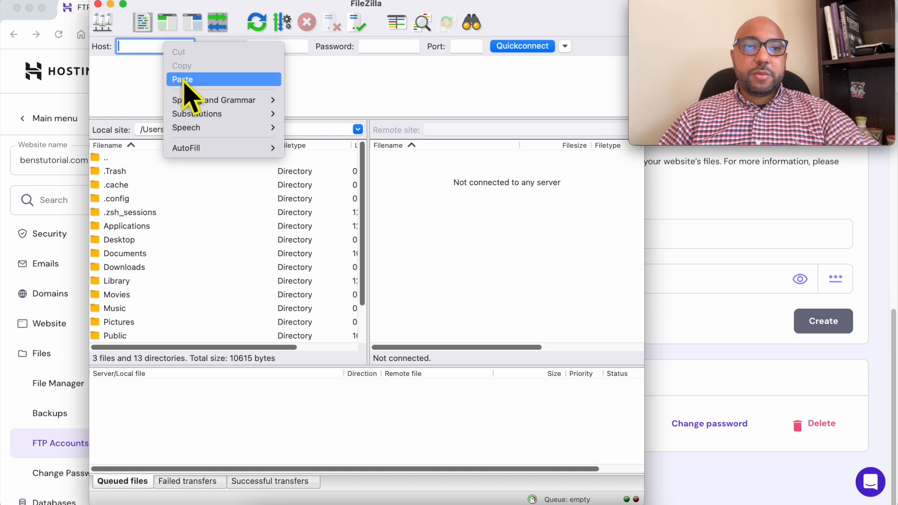
{"action": "left_click", "coordinate": [182, 79]}
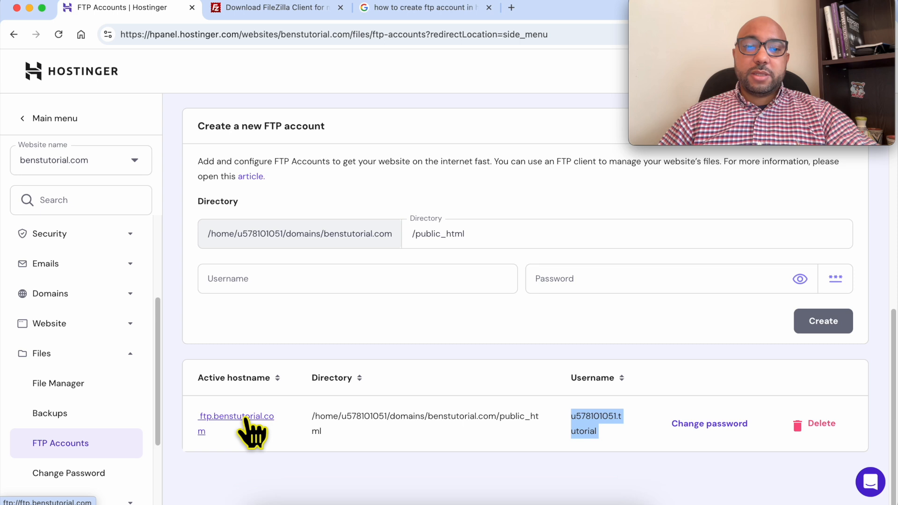
{"action": "right_click", "coordinate": [232, 416]}
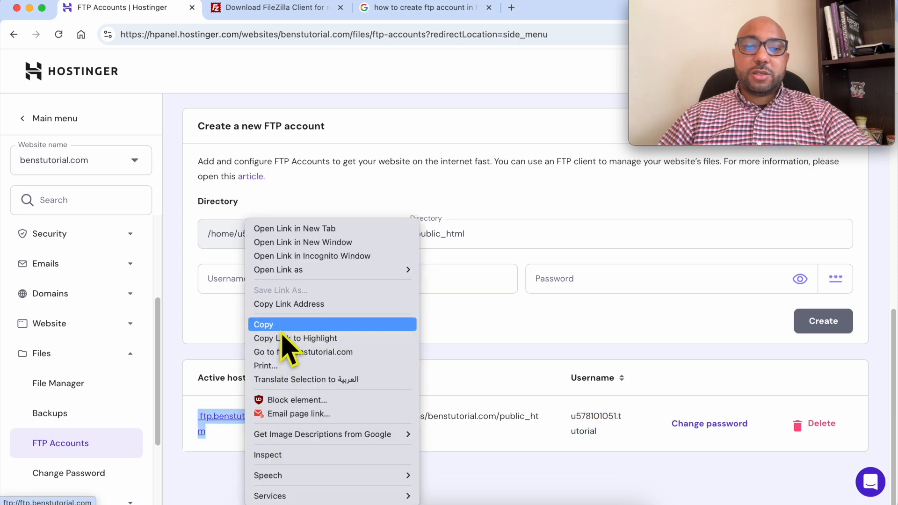
{"action": "left_click", "coordinate": [263, 324]}
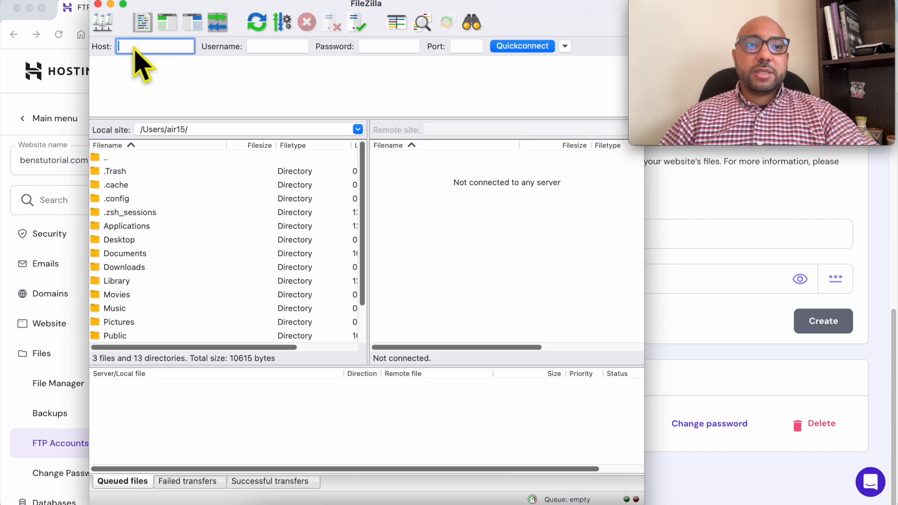
{"action": "type", "text": "ftp.benstutorial.com"}
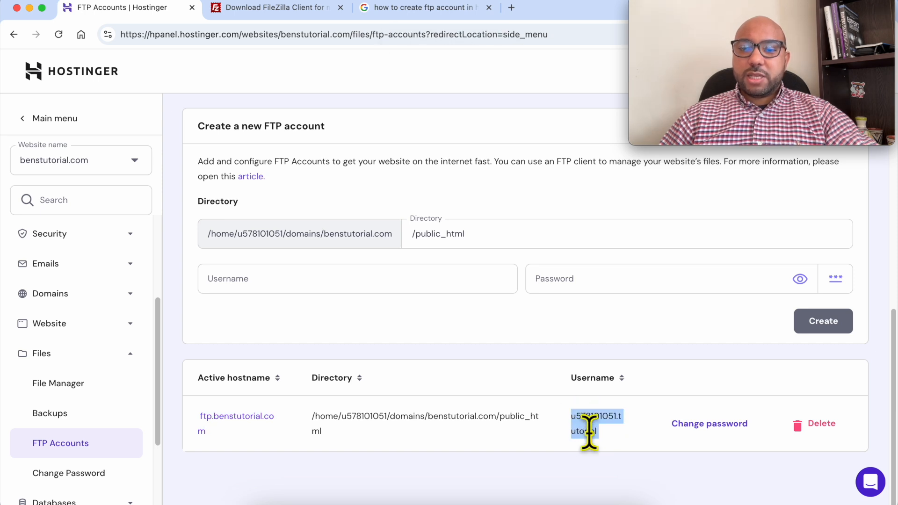
{"action": "right_click", "coordinate": [584, 424]}
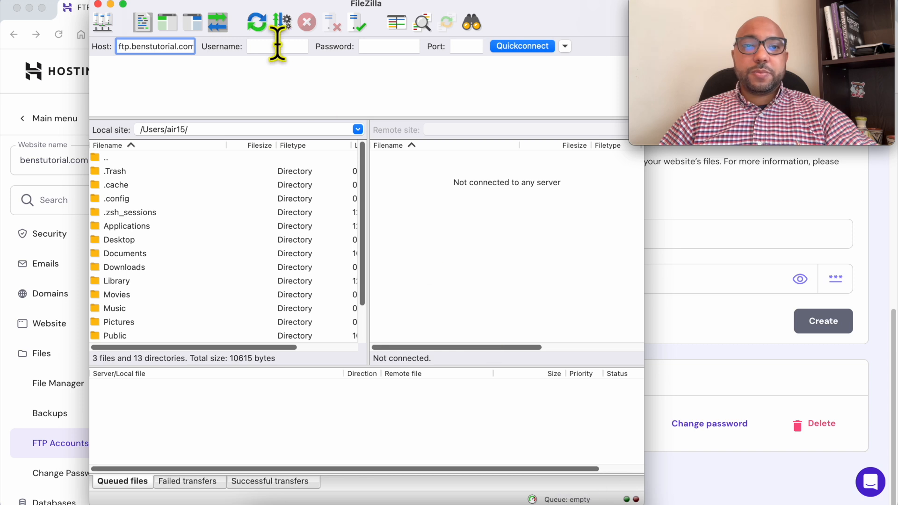
{"action": "type", "text": "3101051.tutorial"}
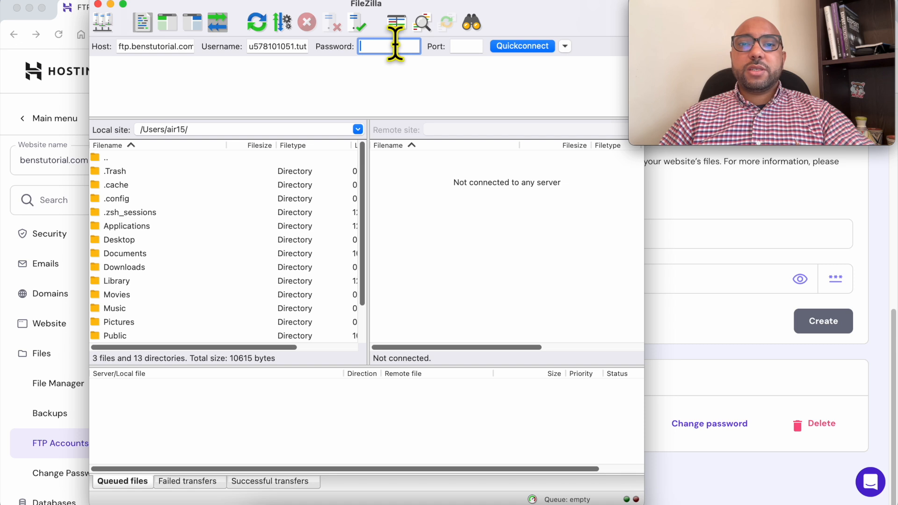
Step: Enter the FTP account password and start a Quickconnect to ftp.benstutorial.com
{"action": "type", "text": "•"}
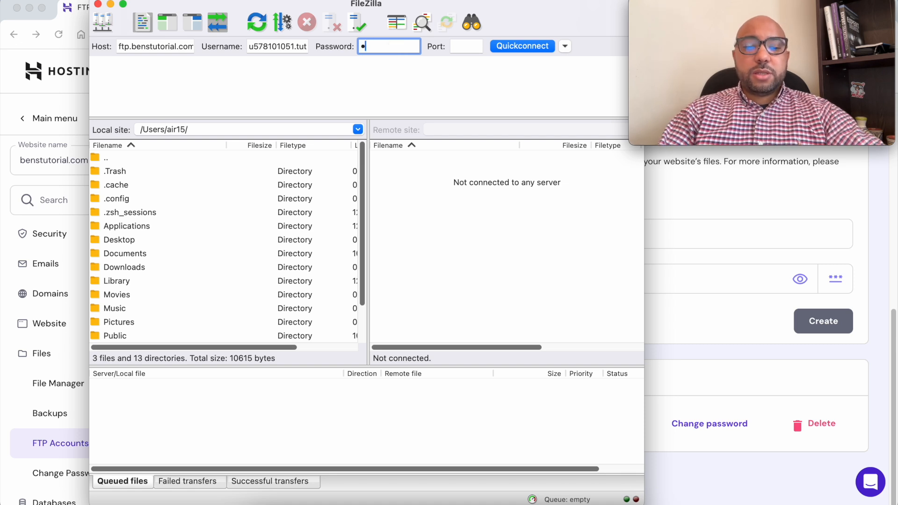
{"action": "type", "text": "password"}
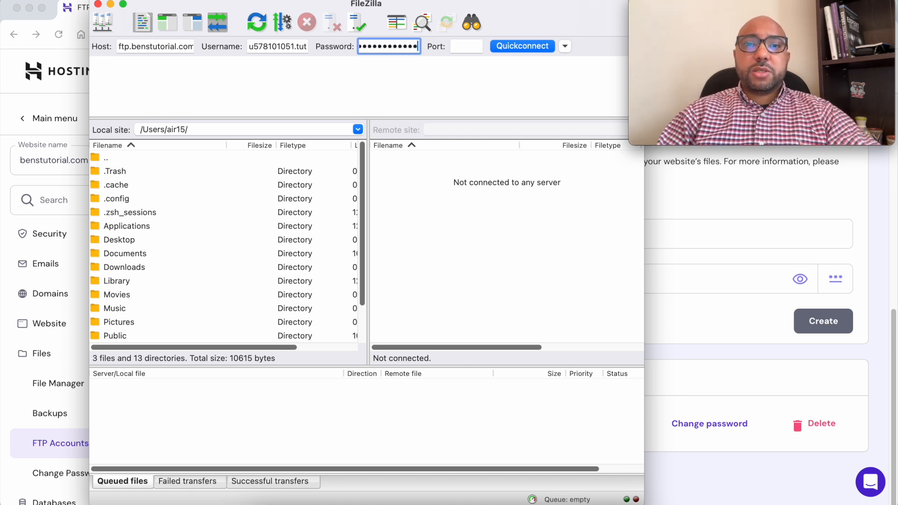
{"action": "mouse_move", "coordinate": [475, 54]}
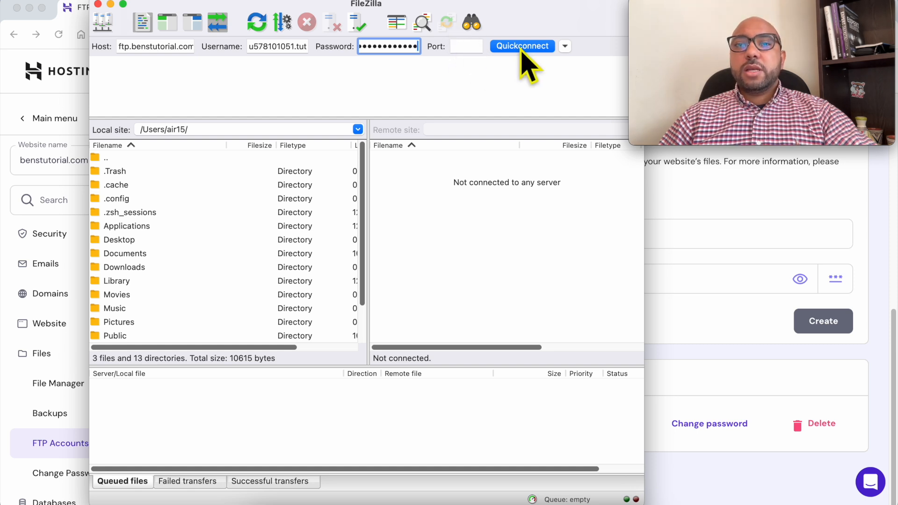
{"action": "left_click", "coordinate": [520, 46]}
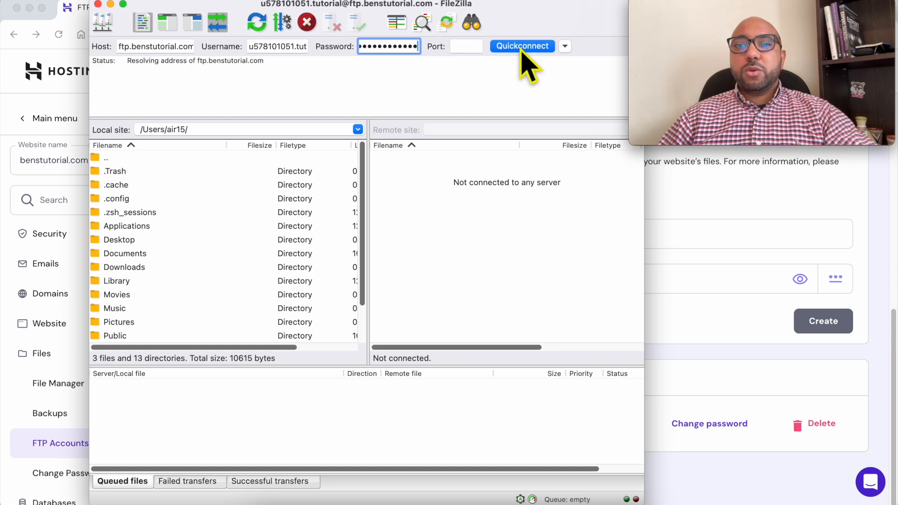
{"action": "left_click", "coordinate": [521, 46]}
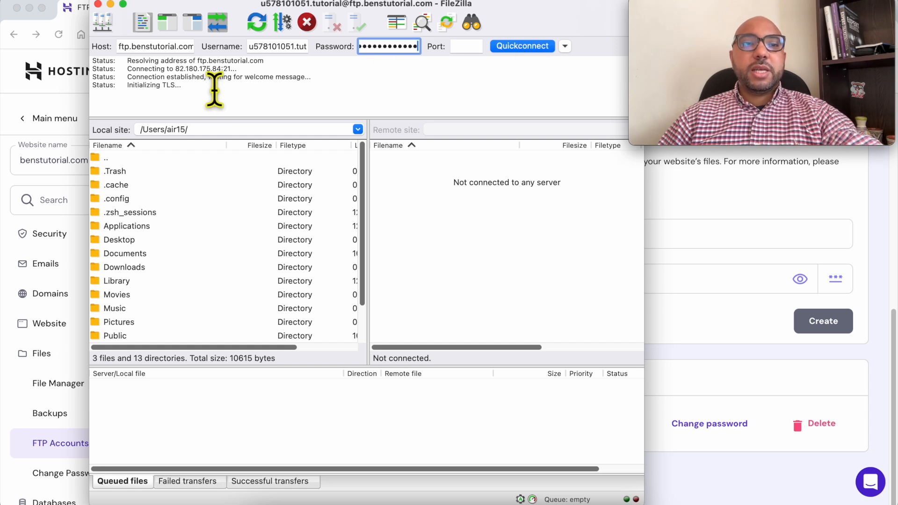
Step: Accept the unknown certificate with 'Always trust this certificate in future sessions' ticked
{"action": "left_click", "coordinate": [521, 46]}
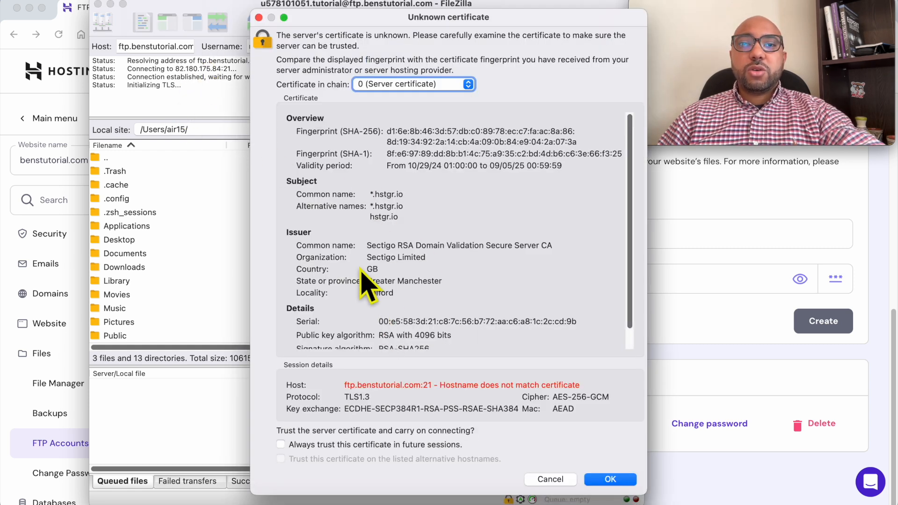
{"action": "mouse_move", "coordinate": [501, 287]}
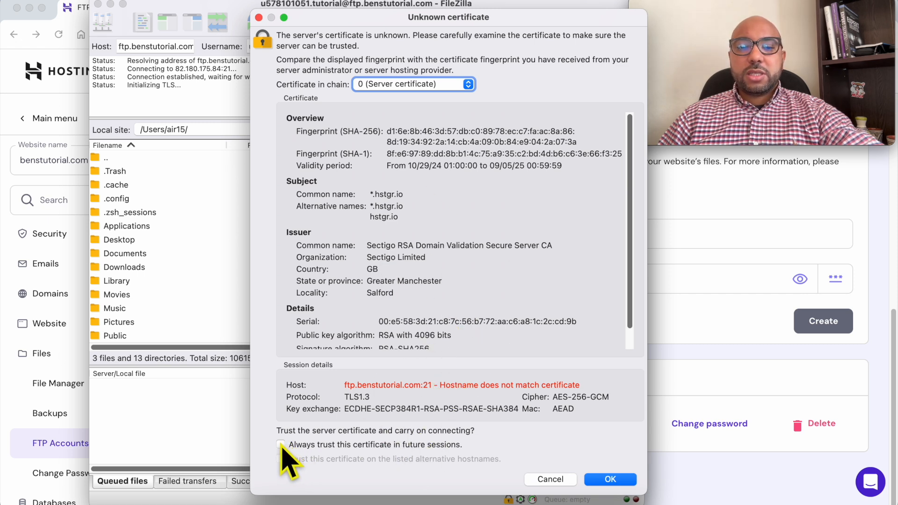
{"action": "left_click", "coordinate": [280, 445]}
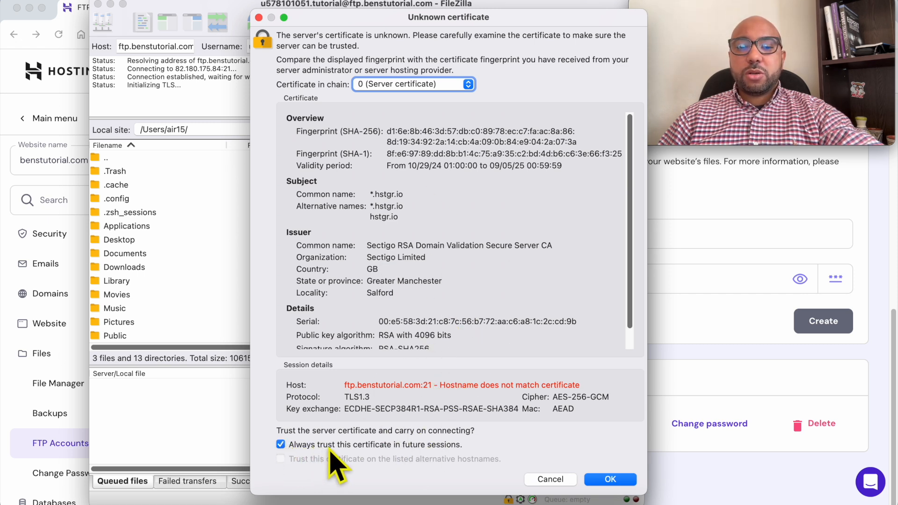
{"action": "mouse_move", "coordinate": [470, 464]}
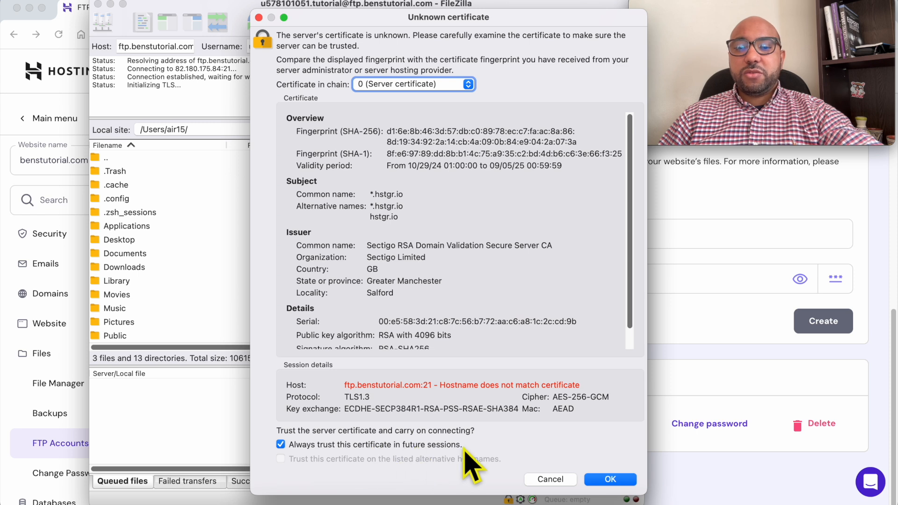
{"action": "left_click", "coordinate": [610, 480]}
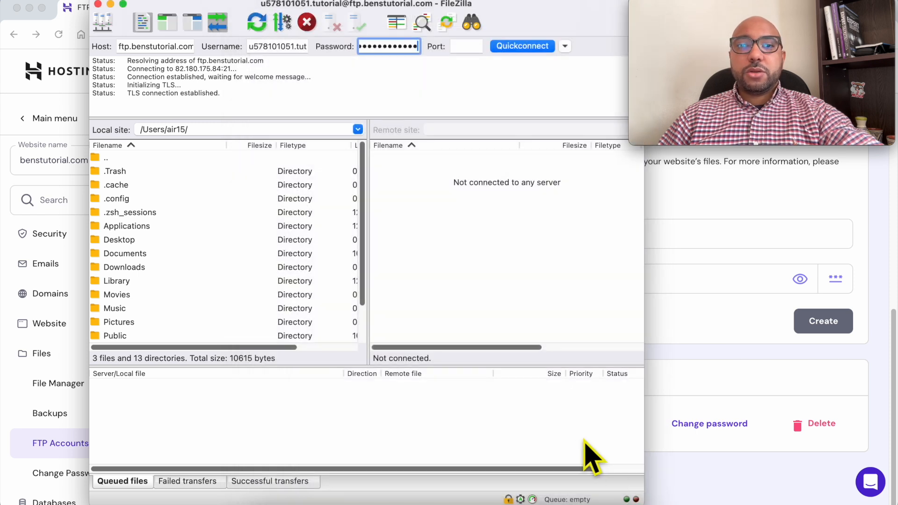
{"action": "mouse_move", "coordinate": [212, 92]}
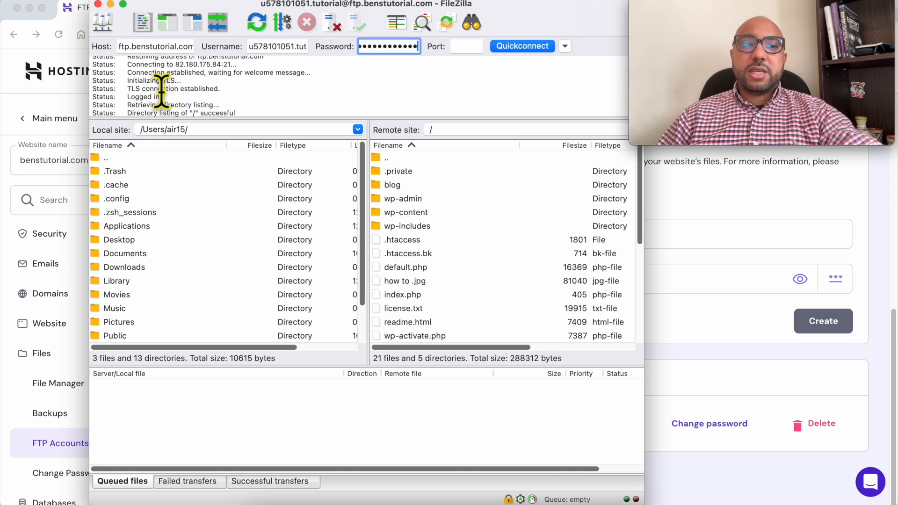
Step: Browse the remote '/' listing, selecting the .private and blog folders
{"action": "left_click", "coordinate": [401, 158]}
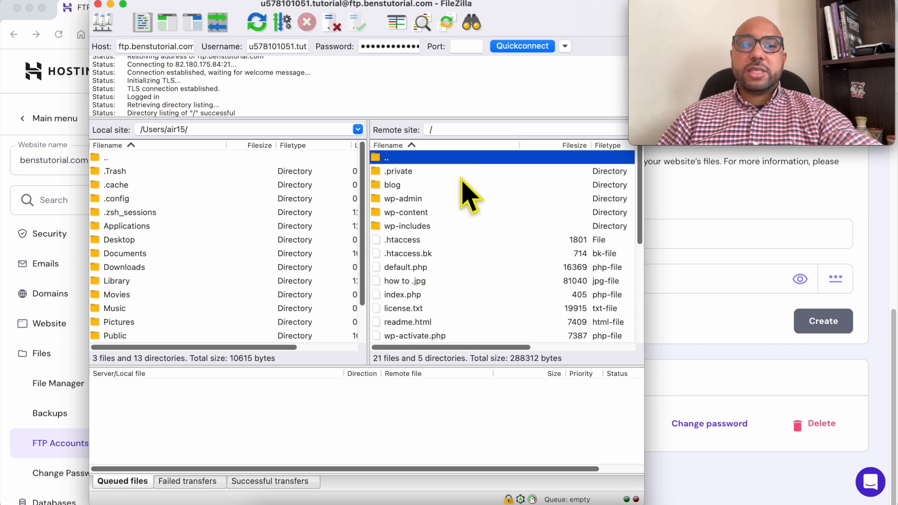
{"action": "left_click", "coordinate": [397, 171]}
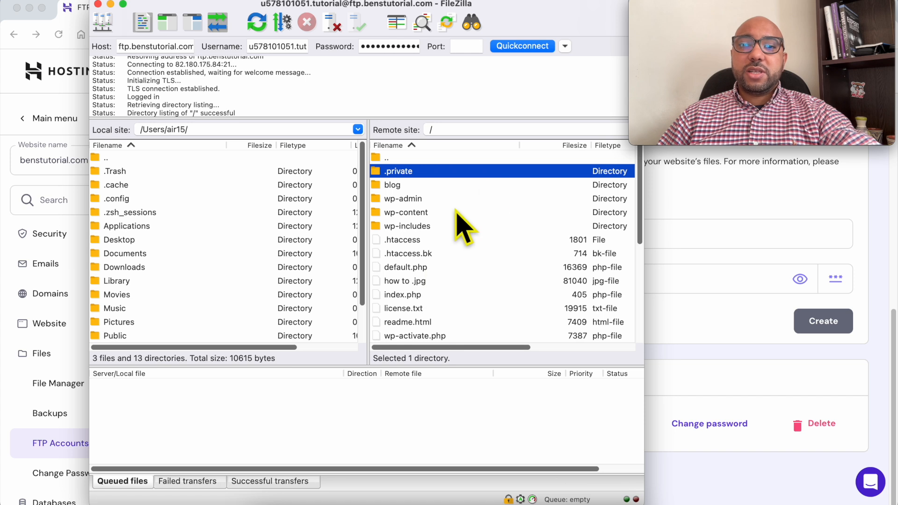
{"action": "mouse_move", "coordinate": [432, 204]}
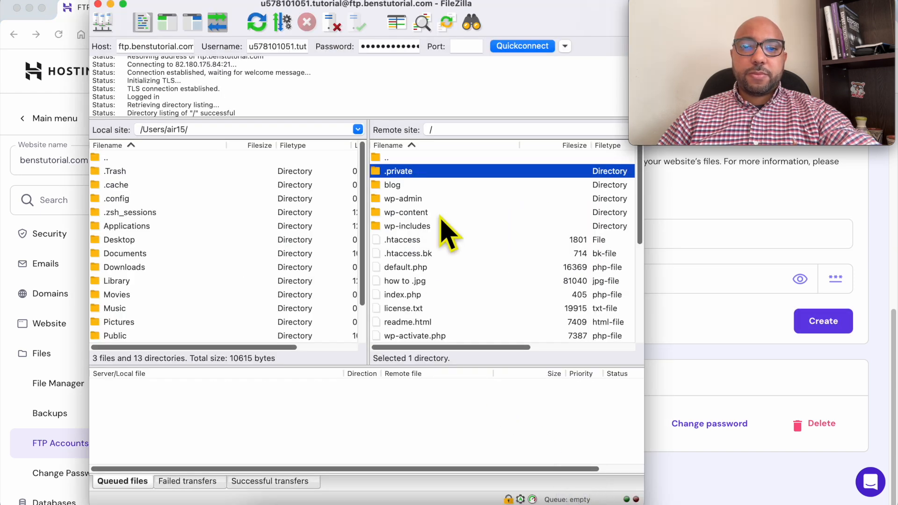
{"action": "left_click", "coordinate": [392, 184]}
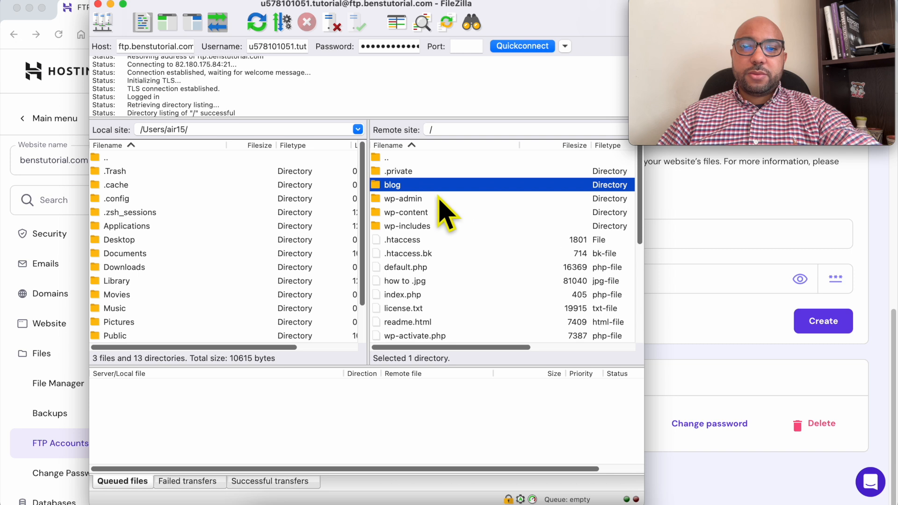
{"action": "mouse_move", "coordinate": [433, 206]}
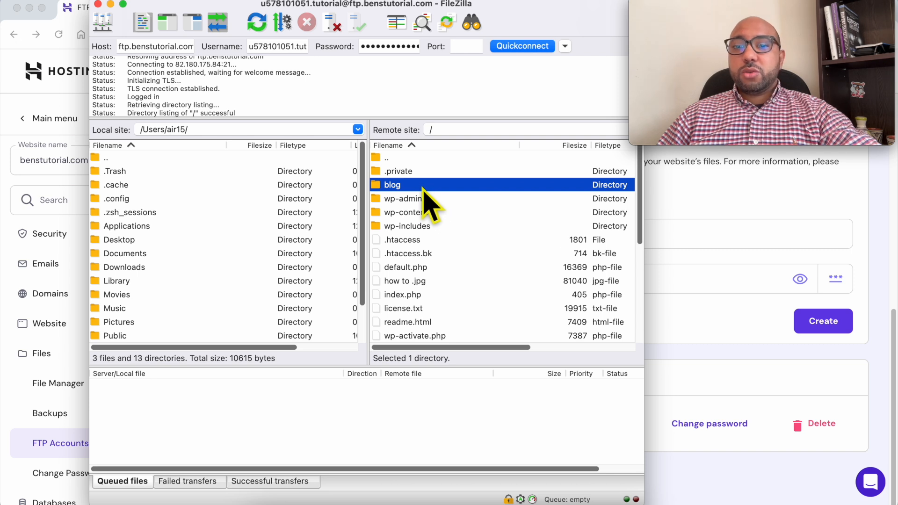
{"action": "mouse_move", "coordinate": [435, 212]}
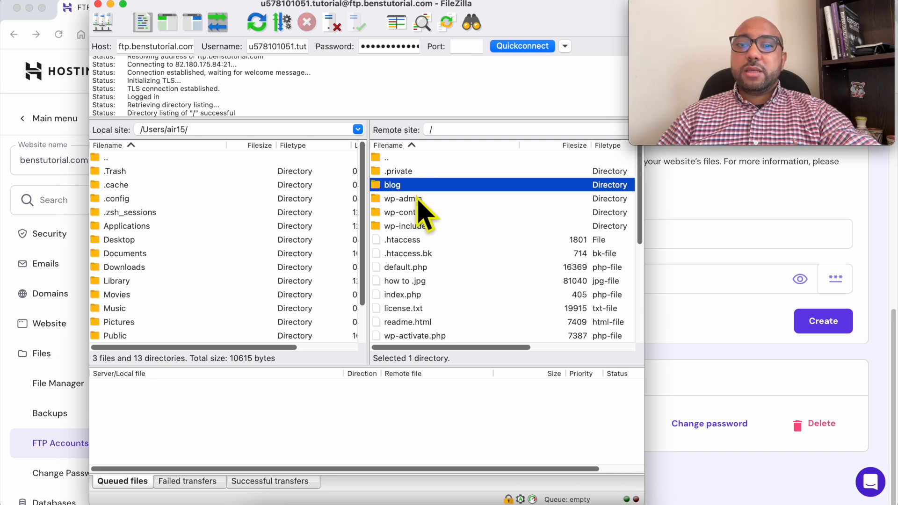
{"action": "mouse_move", "coordinate": [406, 212]}
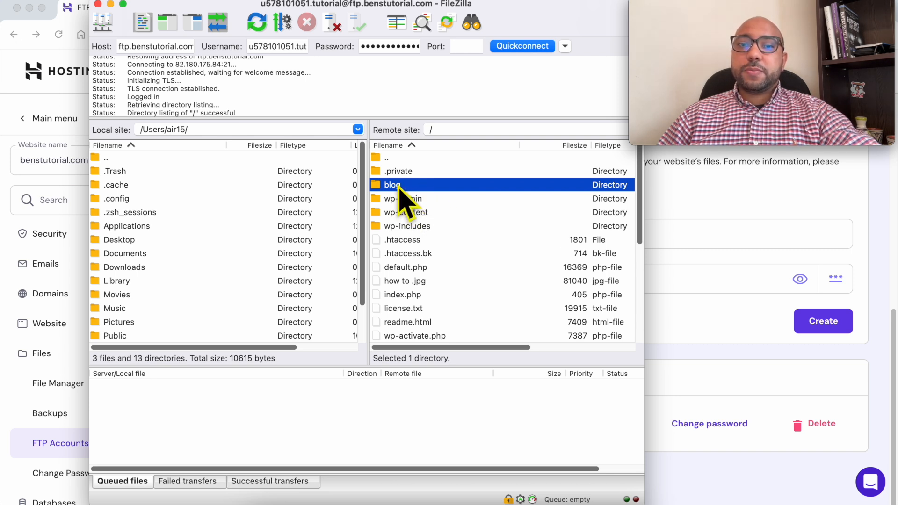
{"action": "mouse_move", "coordinate": [671, 257]}
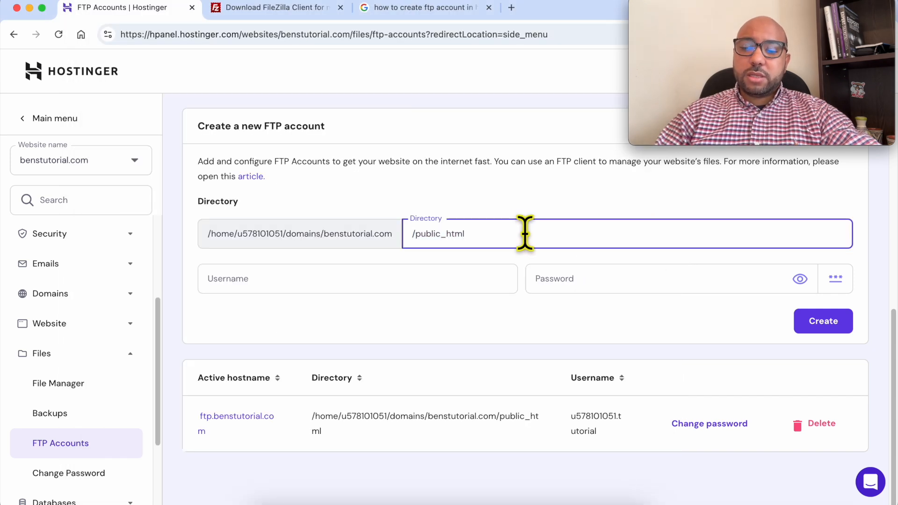
Step: Append /blog so the FTP account directory reads /public_html/blog
{"action": "type", "text": "/log"}
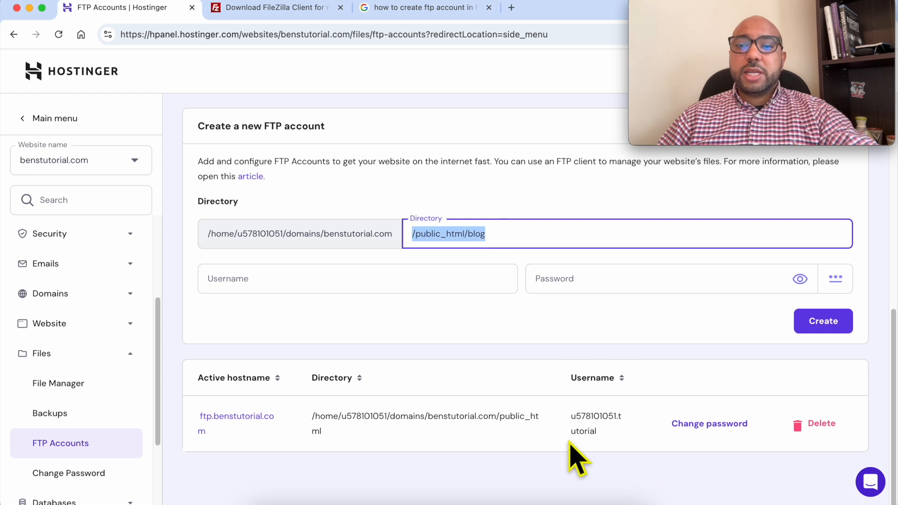
{"action": "mouse_move", "coordinate": [709, 423]}
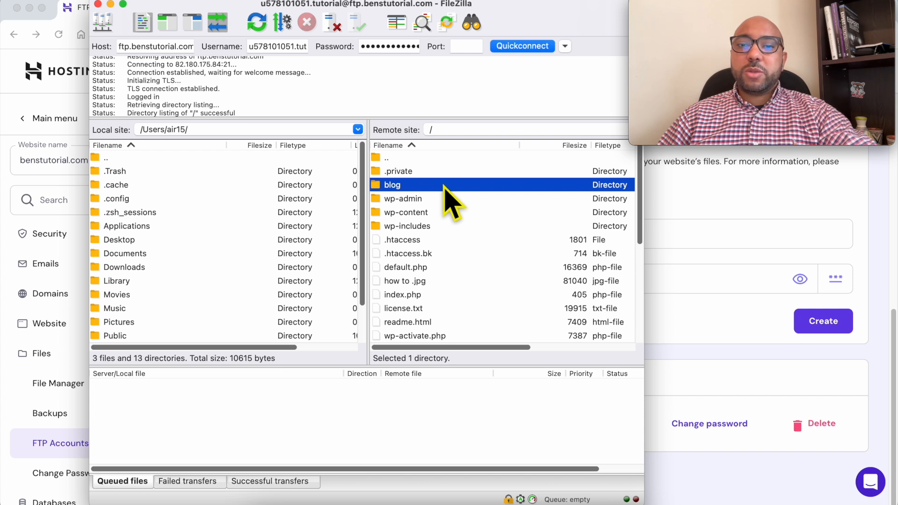
Step: Open the remote blog folder, confirm it is empty, and return to the root /
{"action": "double_click", "coordinate": [393, 184]}
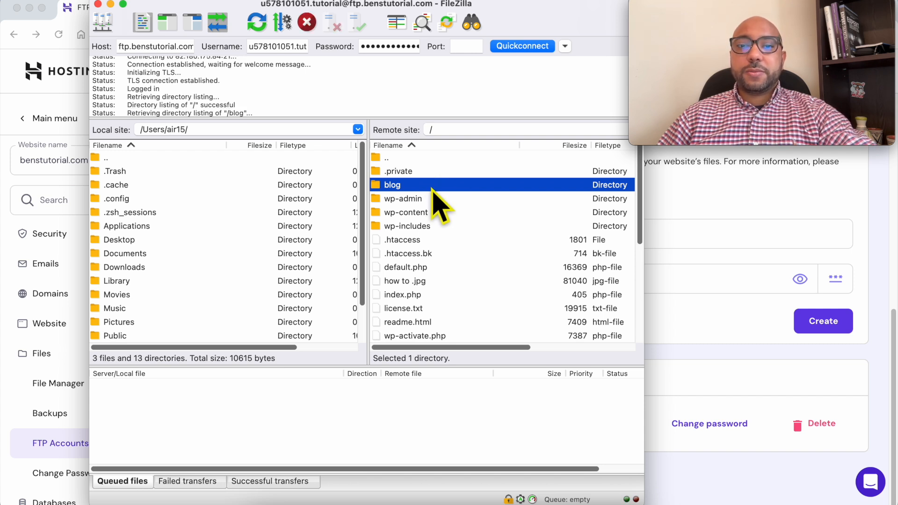
{"action": "double_click", "coordinate": [392, 185]}
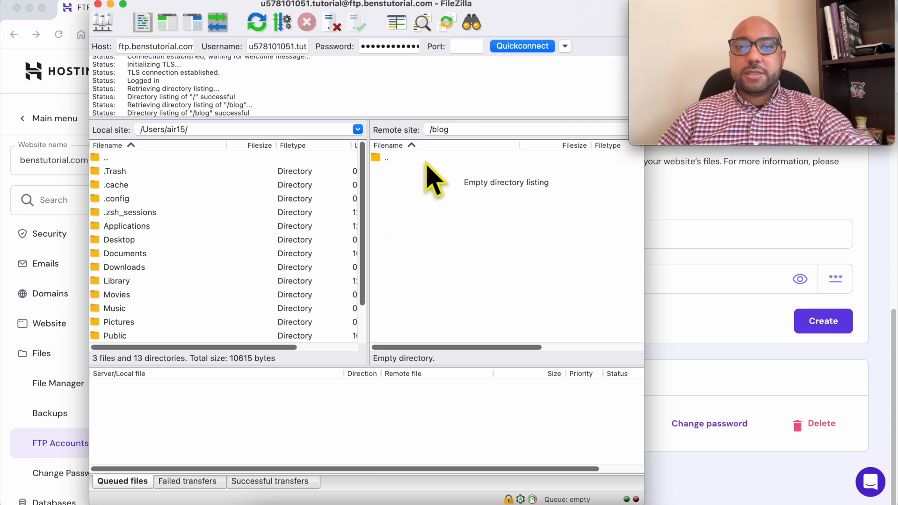
{"action": "mouse_move", "coordinate": [455, 197]}
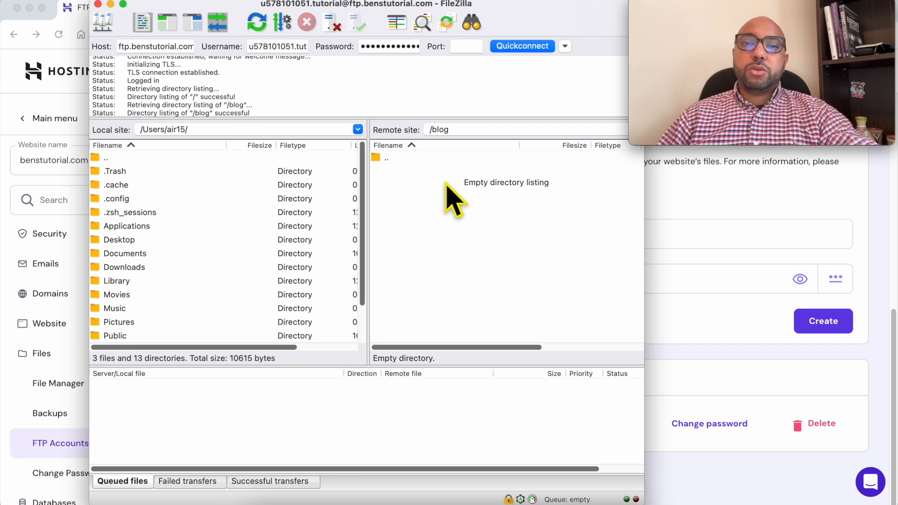
{"action": "left_click", "coordinate": [386, 158]}
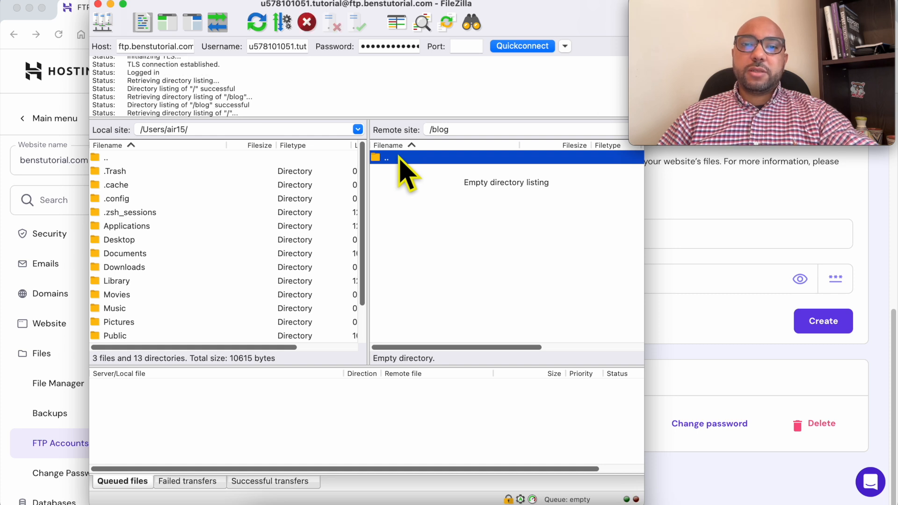
{"action": "double_click", "coordinate": [390, 158]}
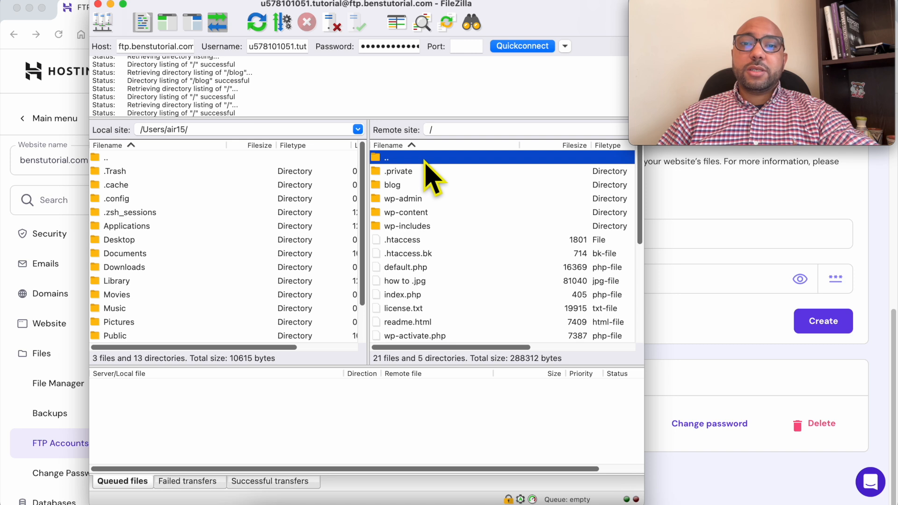
{"action": "mouse_move", "coordinate": [427, 175]}
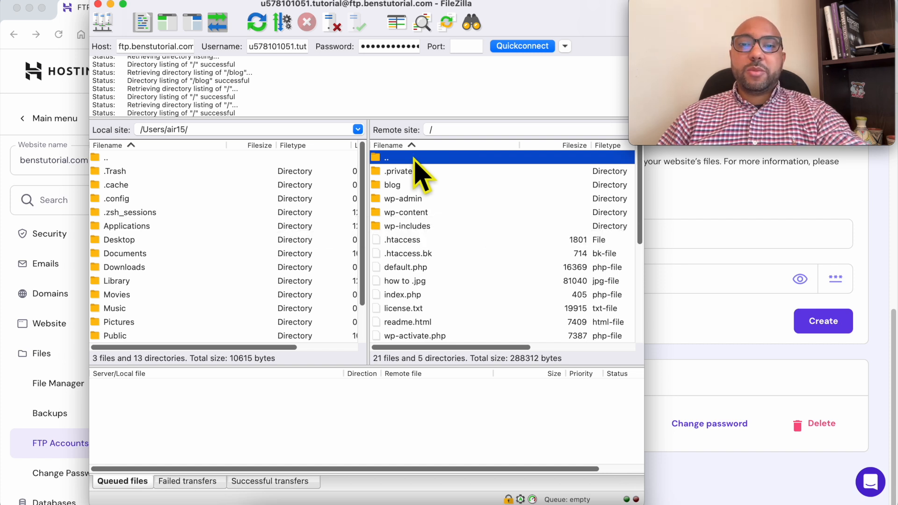
{"action": "mouse_move", "coordinate": [273, 98]}
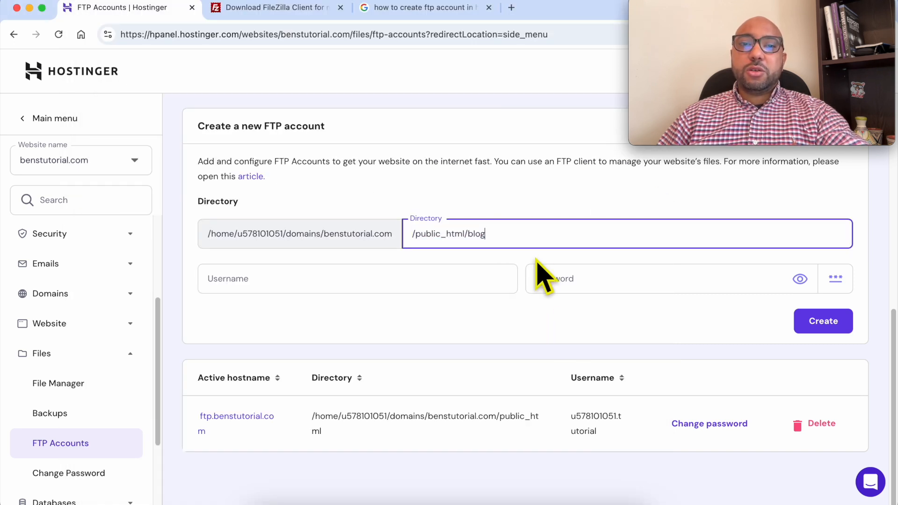
{"action": "double_click", "coordinate": [448, 233]}
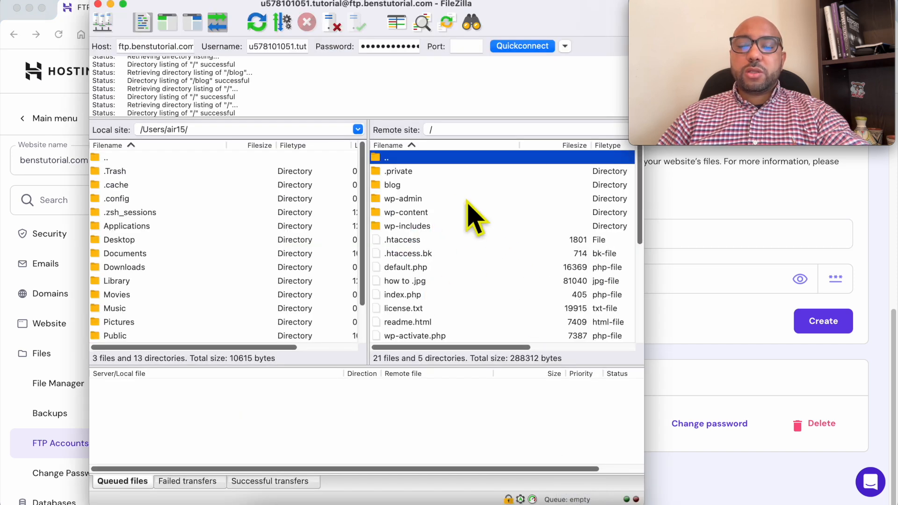
{"action": "mouse_move", "coordinate": [476, 258]}
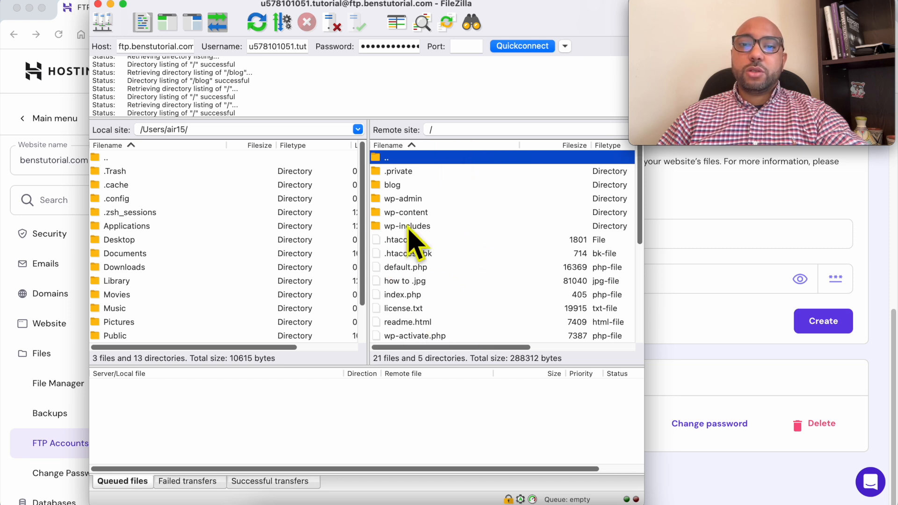
{"action": "mouse_move", "coordinate": [444, 227]}
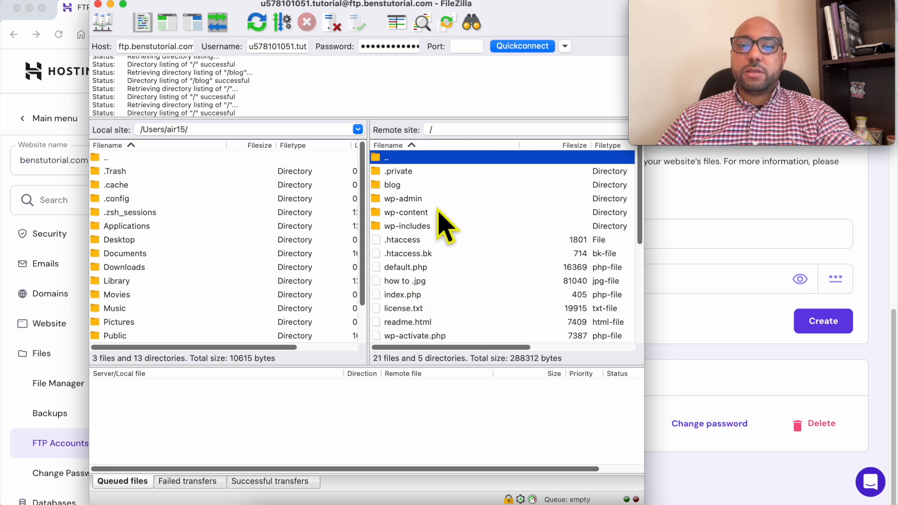
{"action": "mouse_move", "coordinate": [476, 203]}
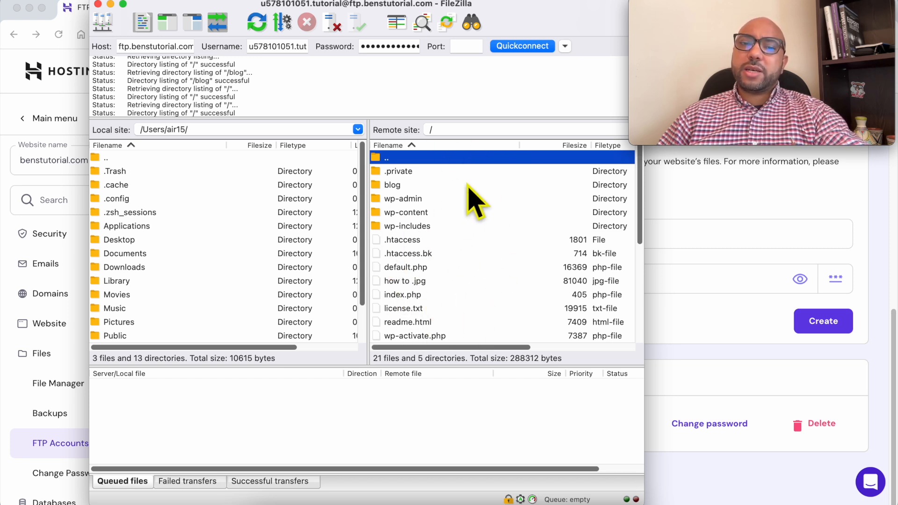
{"action": "left_click", "coordinate": [407, 253]}
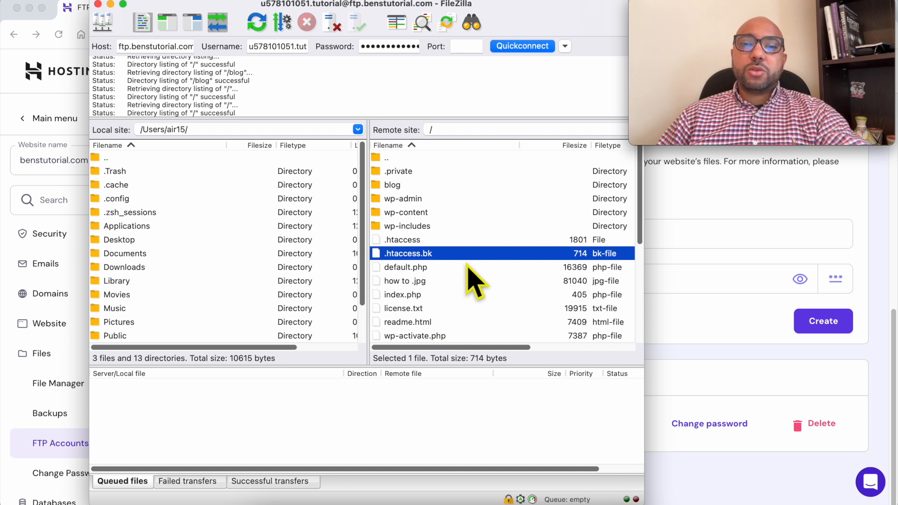
{"action": "mouse_move", "coordinate": [413, 235]}
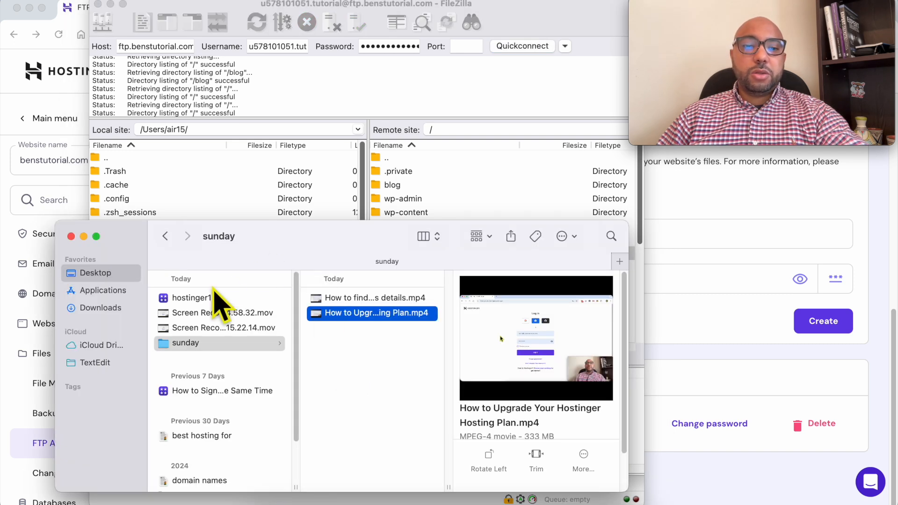
Step: Open Downloads in Finder and begin uploading how to .jpg to the server root
{"action": "left_click", "coordinate": [102, 308]}
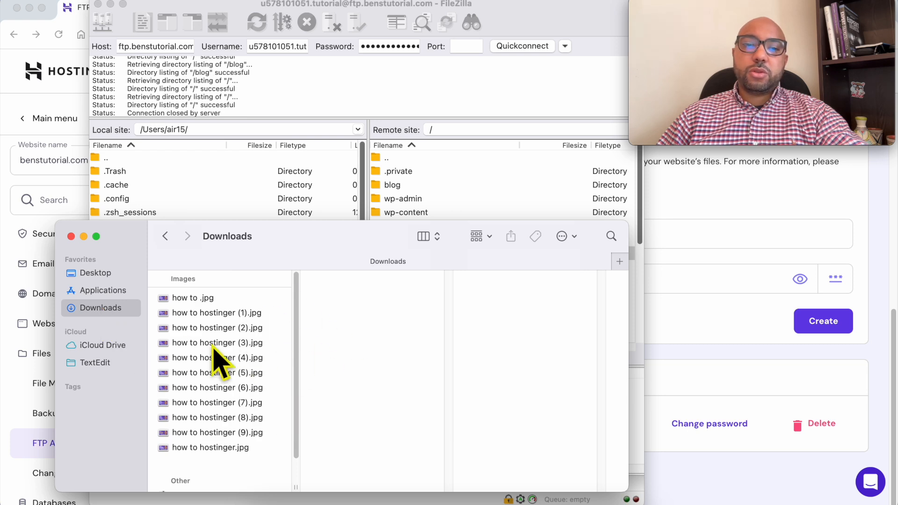
{"action": "mouse_move", "coordinate": [270, 275]}
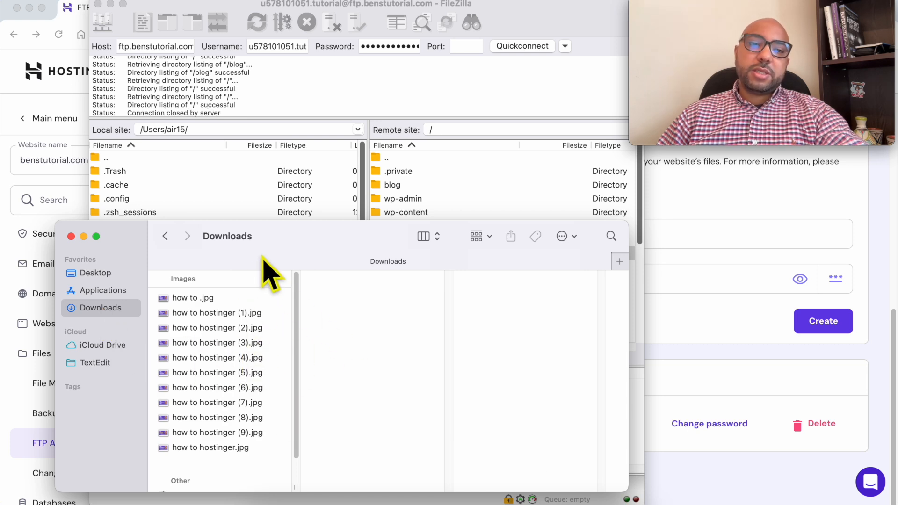
{"action": "left_click", "coordinate": [192, 298]}
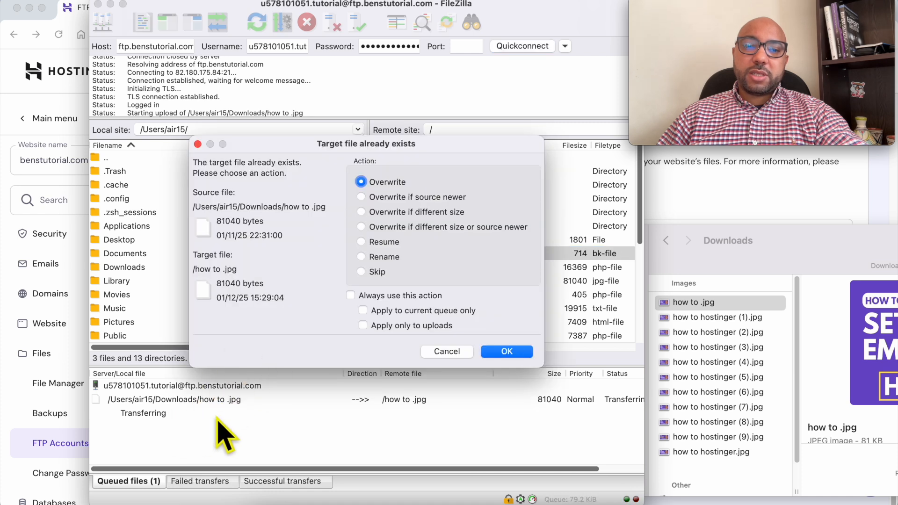
{"action": "mouse_move", "coordinate": [338, 335]}
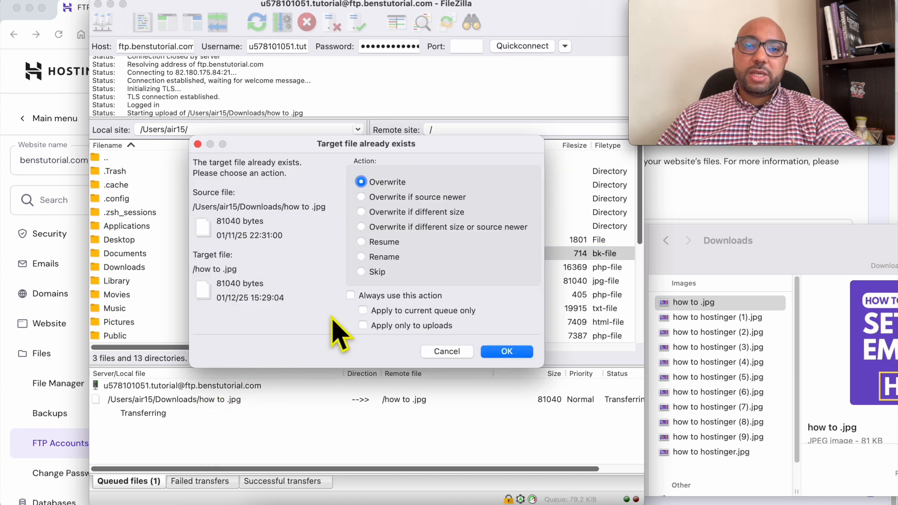
Step: Upload how to .jpg to the site root using 'Overwrite if source newer'
{"action": "left_click_drag", "start_coordinate": [366, 144], "coordinate": [241, 34]}
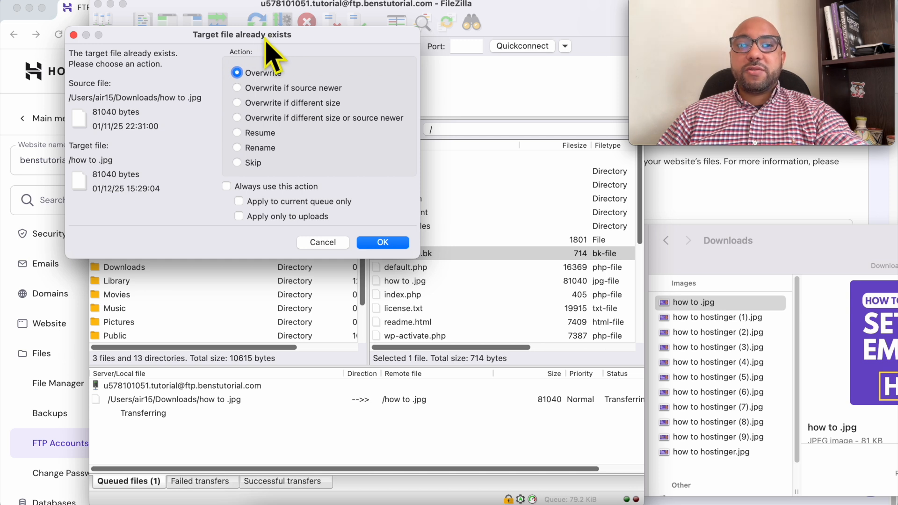
{"action": "mouse_move", "coordinate": [281, 69]}
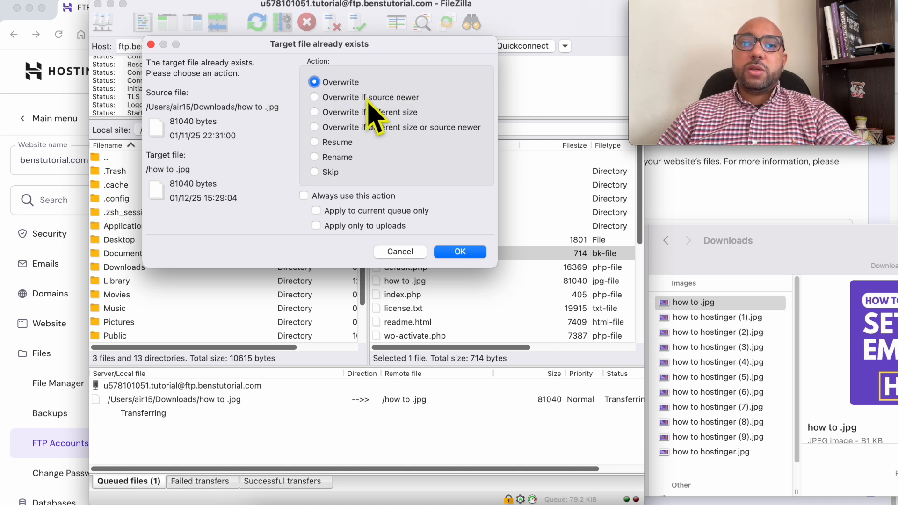
{"action": "mouse_move", "coordinate": [376, 117]}
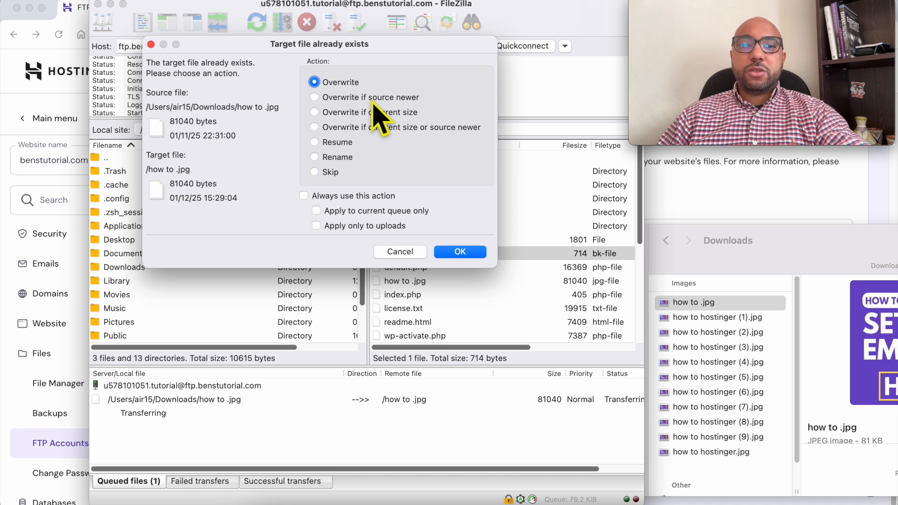
{"action": "mouse_move", "coordinate": [751, 326]}
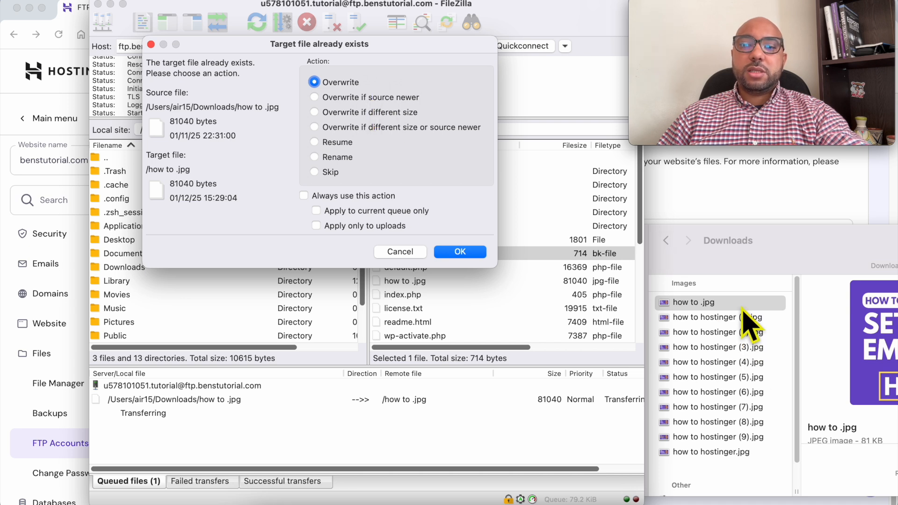
{"action": "left_click", "coordinate": [314, 97]}
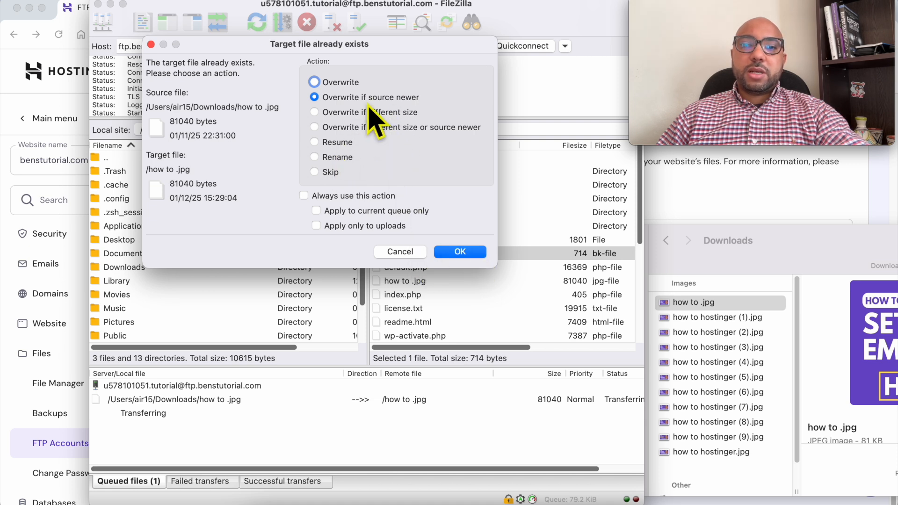
{"action": "left_click", "coordinate": [459, 252]}
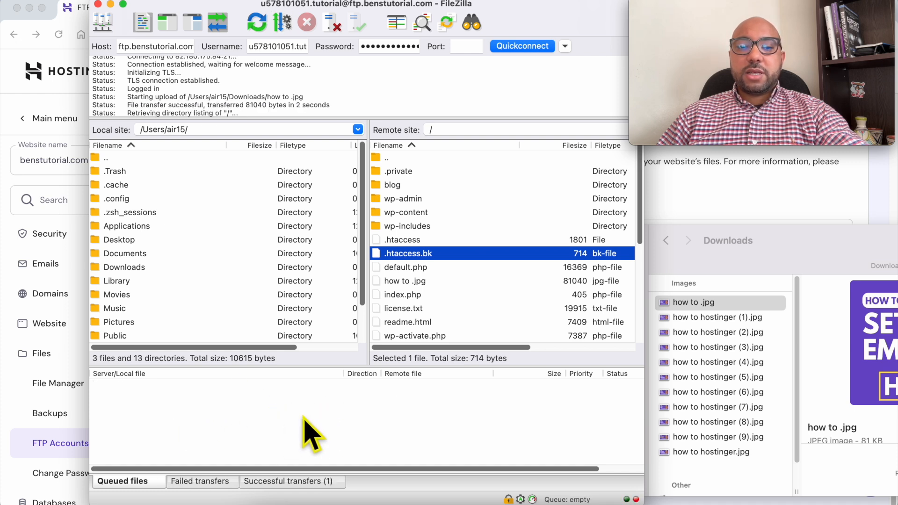
Step: Confirm FileZilla's Failed transfers list is empty
{"action": "left_click", "coordinate": [201, 482]}
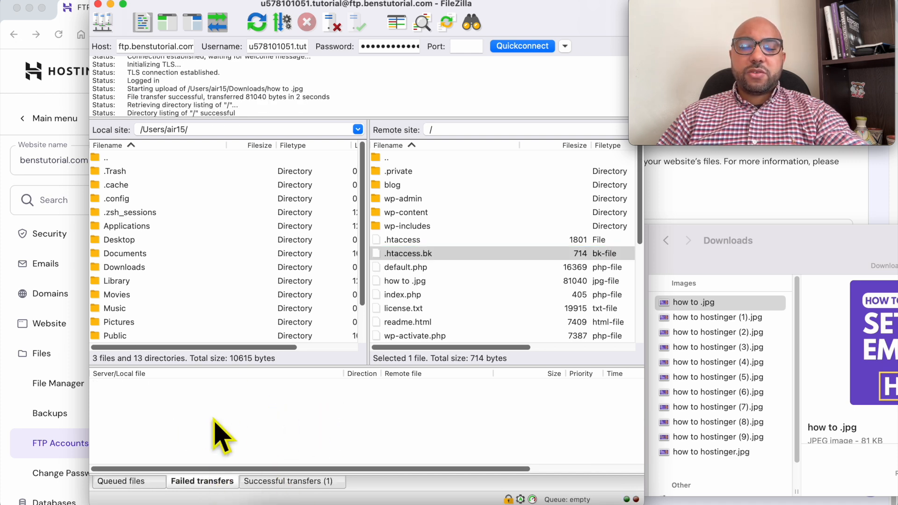
{"action": "mouse_move", "coordinate": [232, 421]}
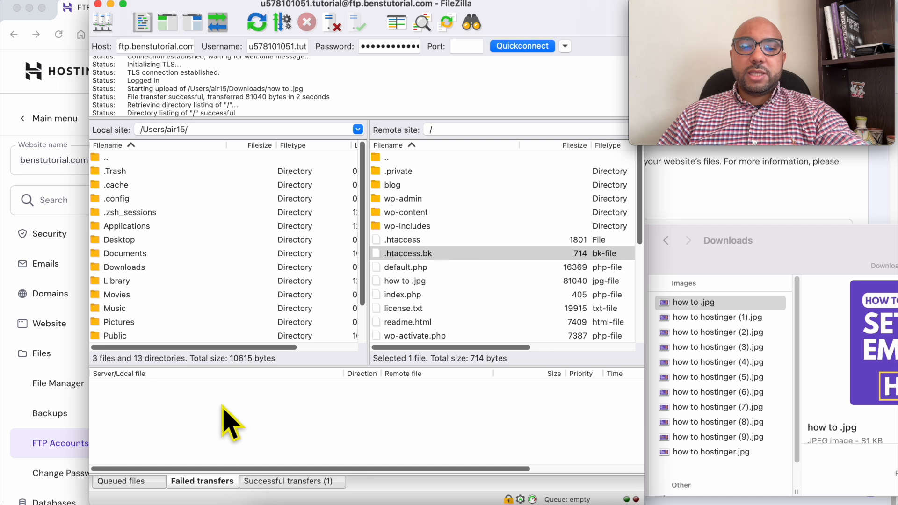
{"action": "left_click", "coordinate": [126, 7]}
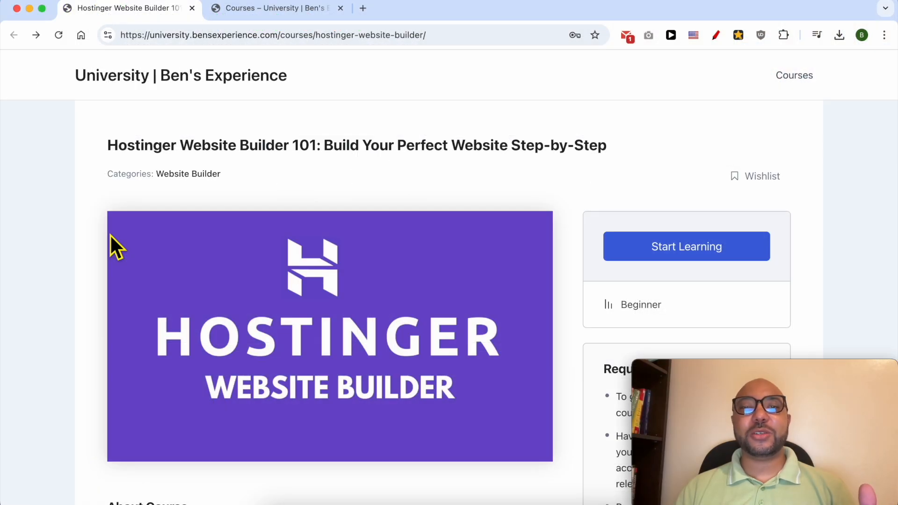
{"action": "mouse_move", "coordinate": [112, 238]}
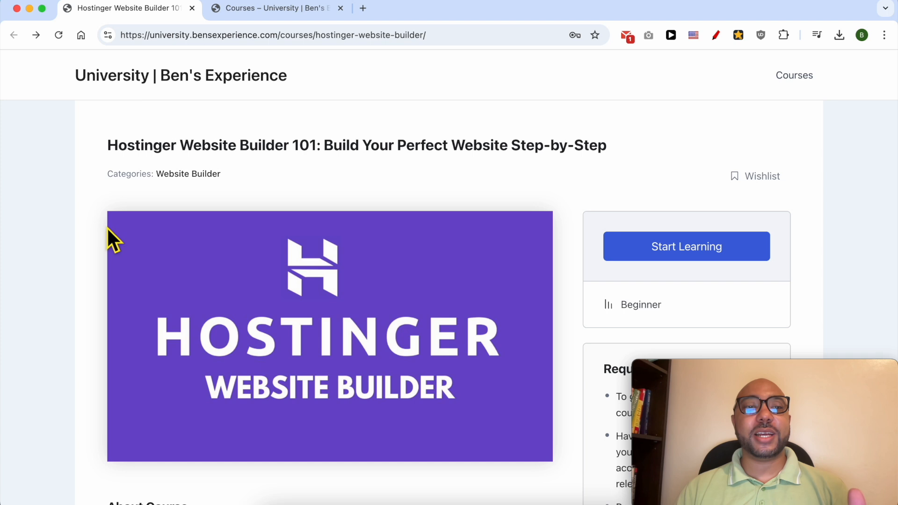
Step: Highlight the Hostinger Website Builder title and expand the Website Setup and Design and Long Tutorials lessons
{"action": "left_click_drag", "start_coordinate": [108, 145], "coordinate": [286, 145]}
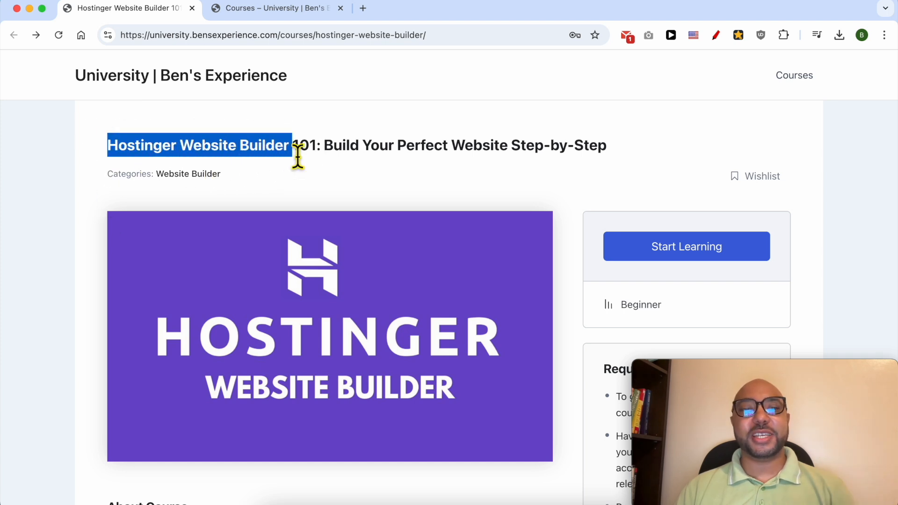
{"action": "scroll", "scroll_direction": "down", "scroll_amount": 3}
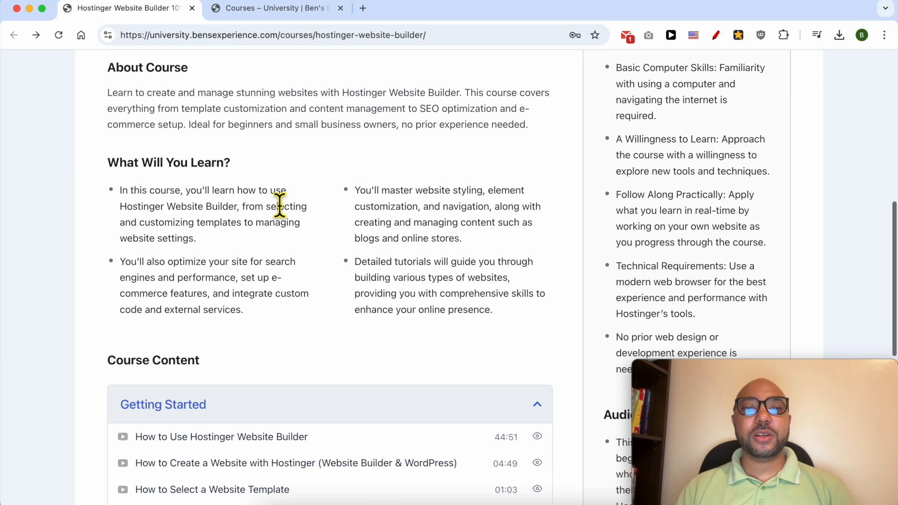
{"action": "scroll", "scroll_direction": "down", "scroll_amount": 3}
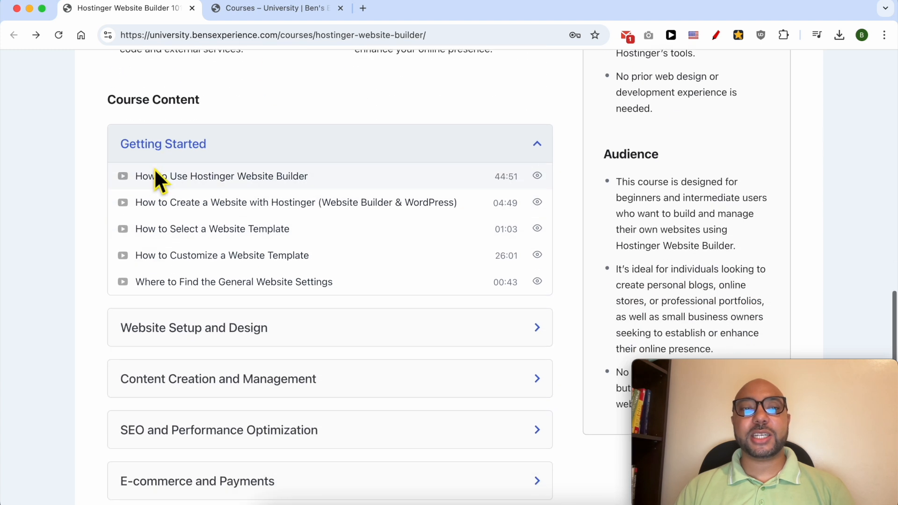
{"action": "scroll", "scroll_direction": "down", "scroll_amount": 3}
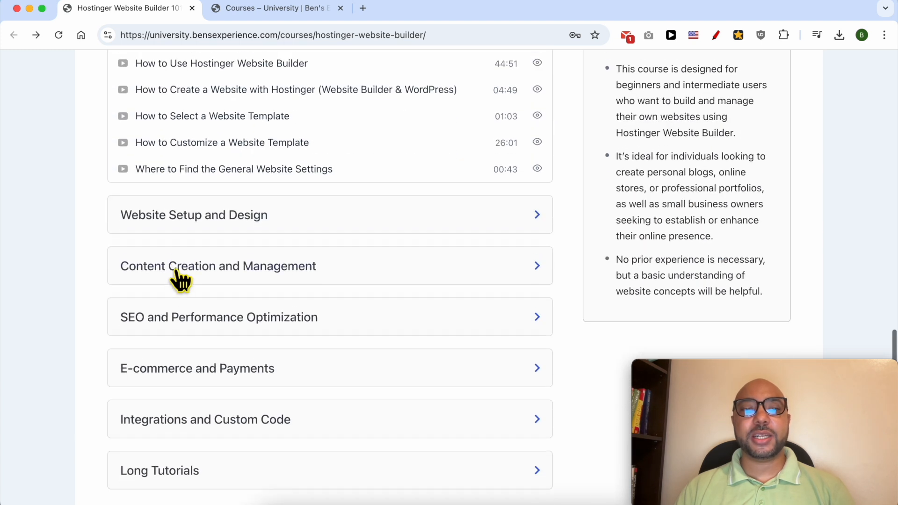
{"action": "left_click", "coordinate": [194, 215]}
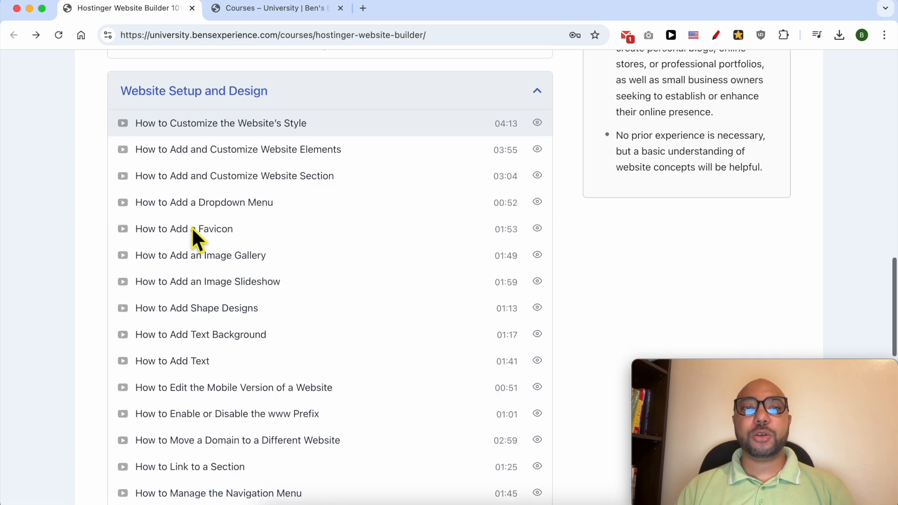
{"action": "scroll", "scroll_direction": "down", "scroll_amount": 3}
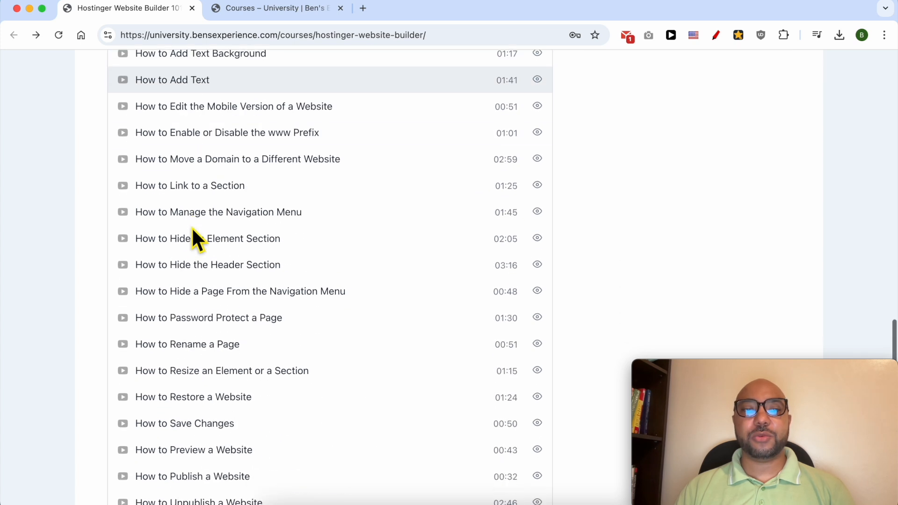
{"action": "scroll", "scroll_direction": "down", "scroll_amount": 3}
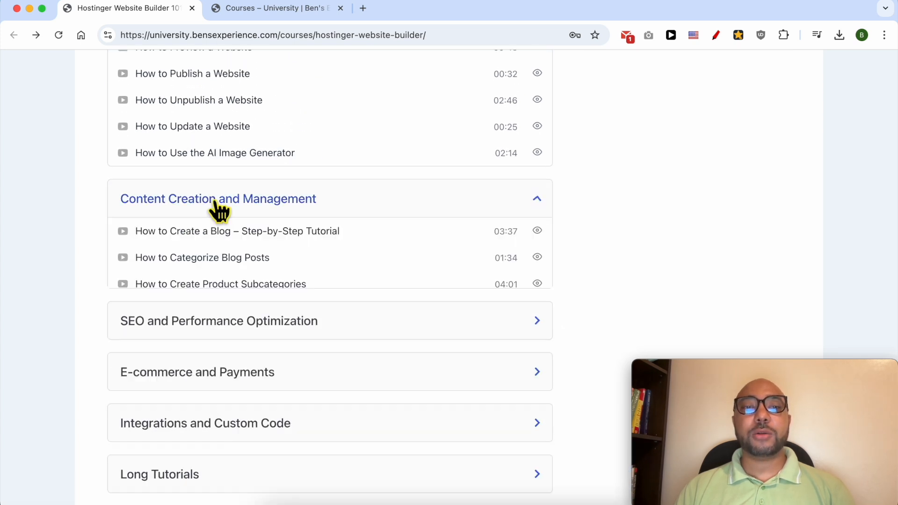
{"action": "scroll", "scroll_direction": "down", "scroll_amount": 3}
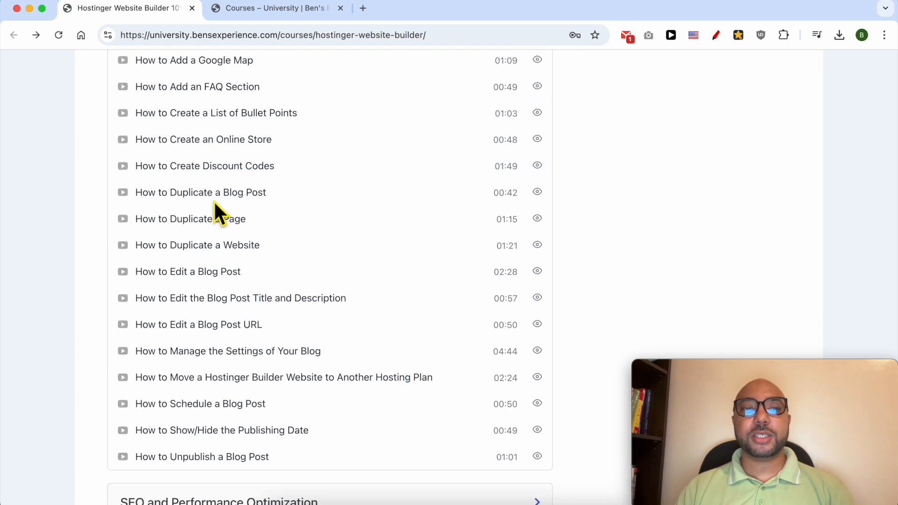
{"action": "scroll", "scroll_direction": "down", "scroll_amount": 3}
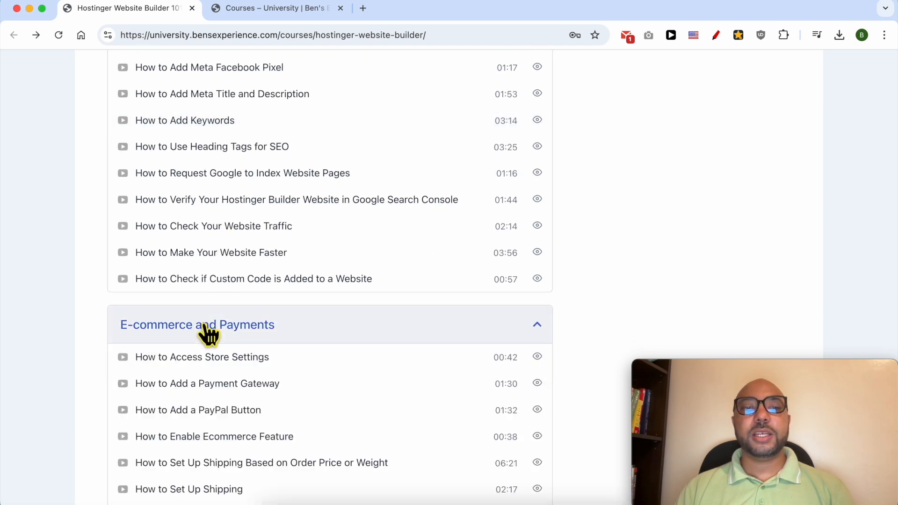
{"action": "scroll", "scroll_direction": "down", "scroll_amount": 3}
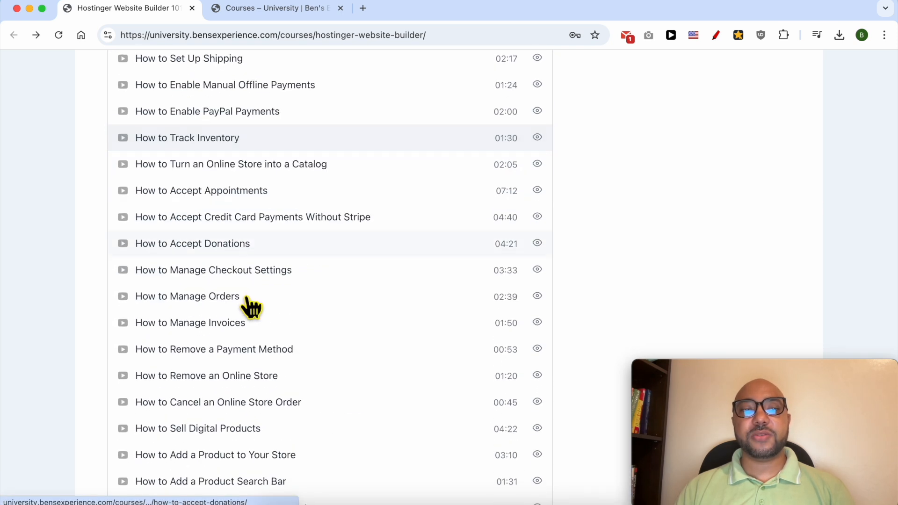
{"action": "scroll", "scroll_direction": "down", "scroll_amount": 3}
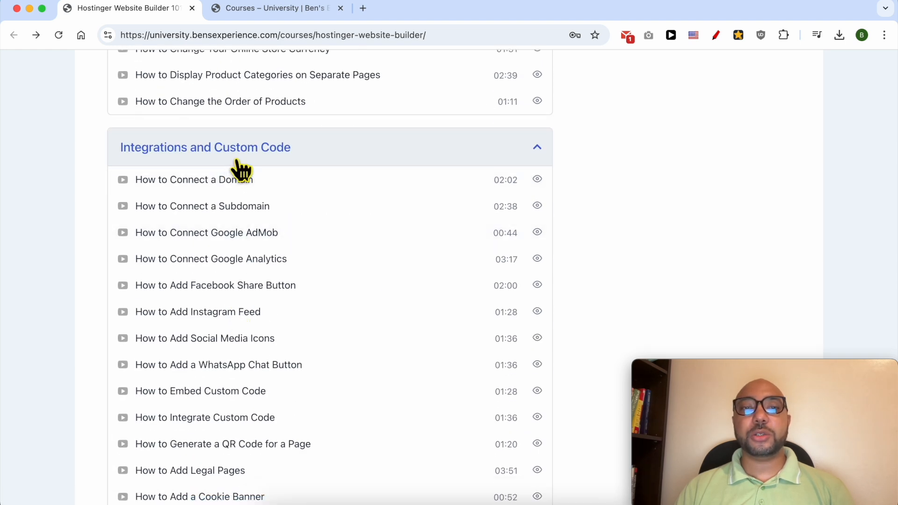
{"action": "scroll", "scroll_direction": "down", "scroll_amount": 3}
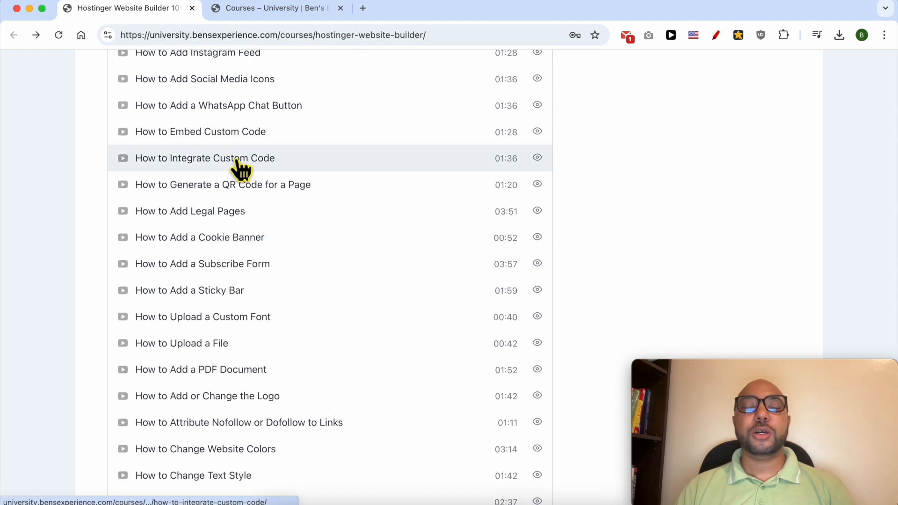
{"action": "scroll", "scroll_direction": "down", "scroll_amount": 3}
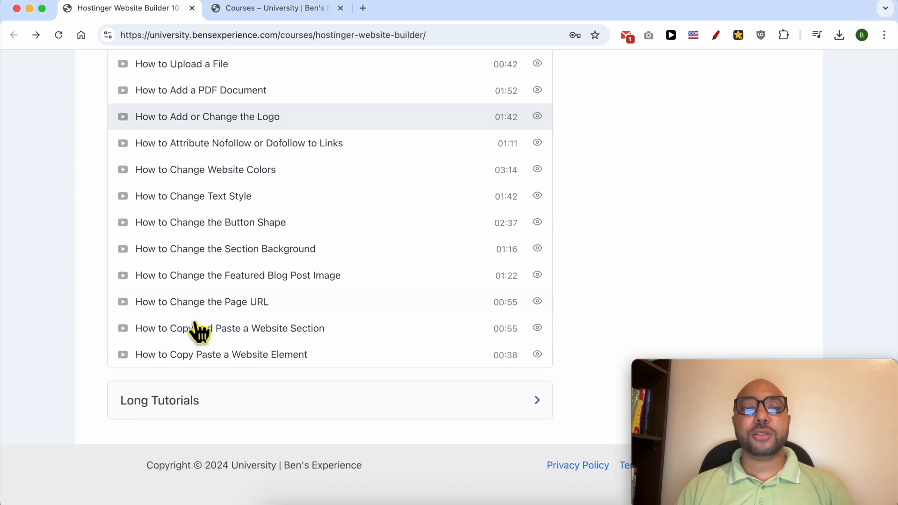
{"action": "left_click", "coordinate": [159, 400]}
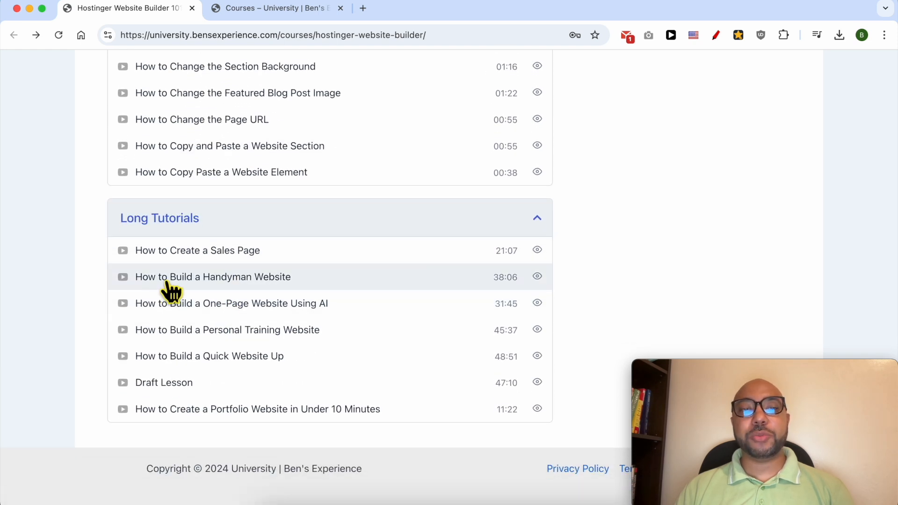
{"action": "mouse_move", "coordinate": [283, 335]}
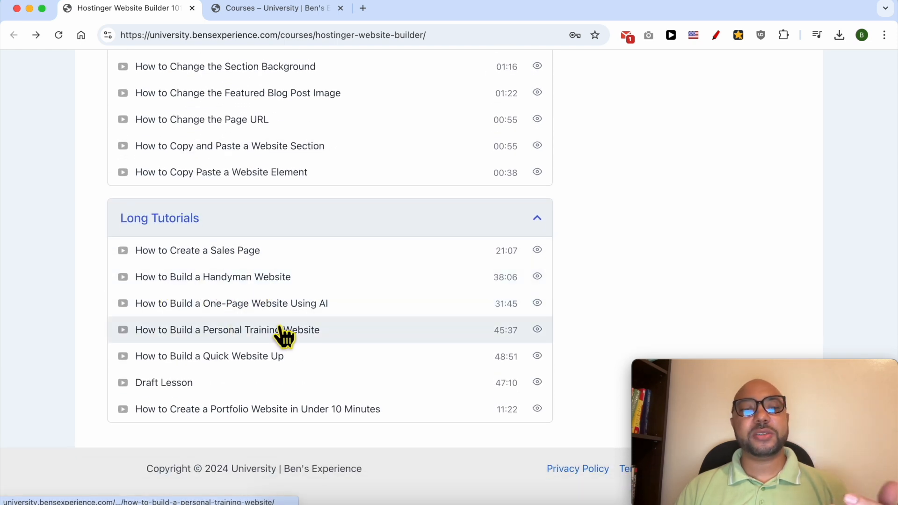
{"action": "mouse_move", "coordinate": [218, 423]}
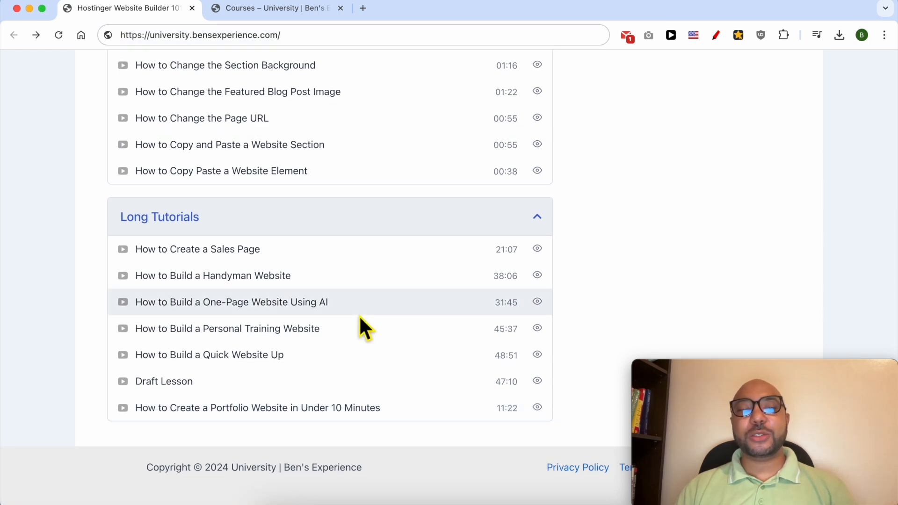
Step: Browse the full course catalogue on the Courses page
{"action": "scroll", "scroll_direction": "down", "scroll_amount": 3}
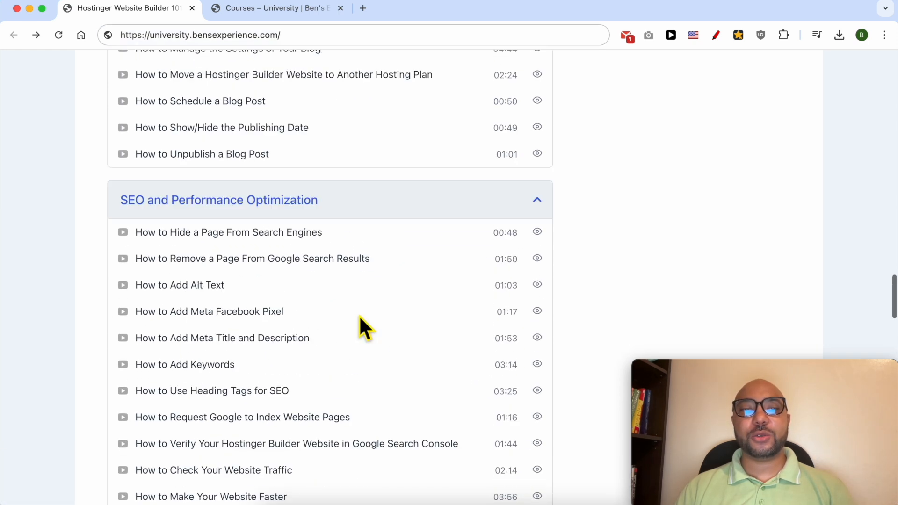
{"action": "left_click", "coordinate": [275, 8]}
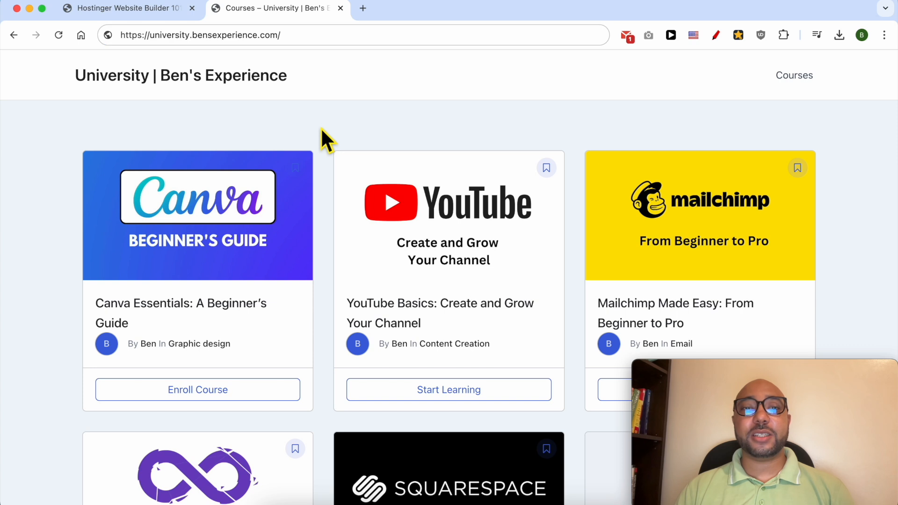
{"action": "scroll", "scroll_direction": "down", "scroll_amount": 3}
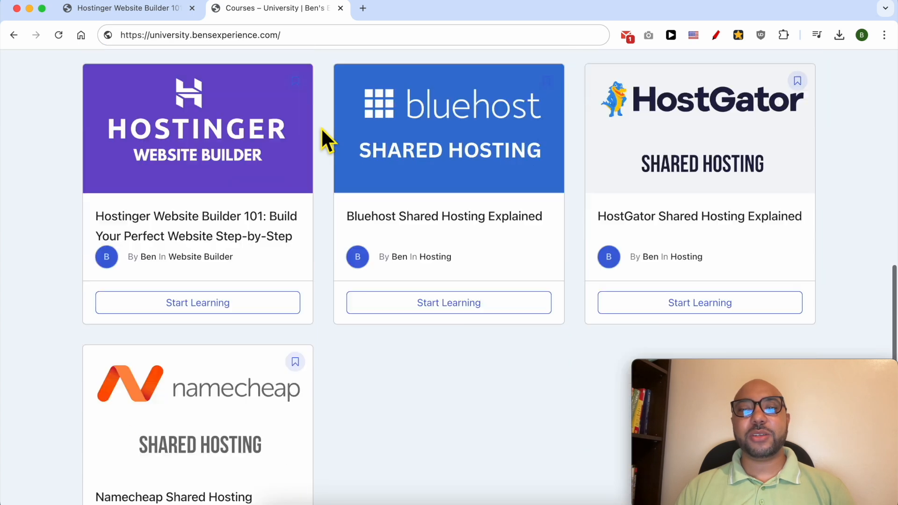
{"action": "scroll", "scroll_direction": "down", "scroll_amount": 3}
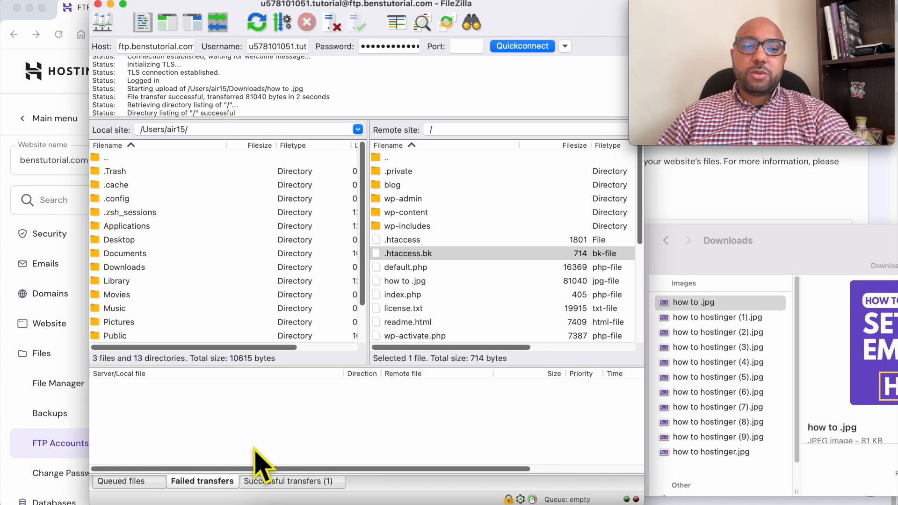
Step: Show how to .jpg, uploaded from Downloads to root, in Successful transfers
{"action": "left_click", "coordinate": [292, 481]}
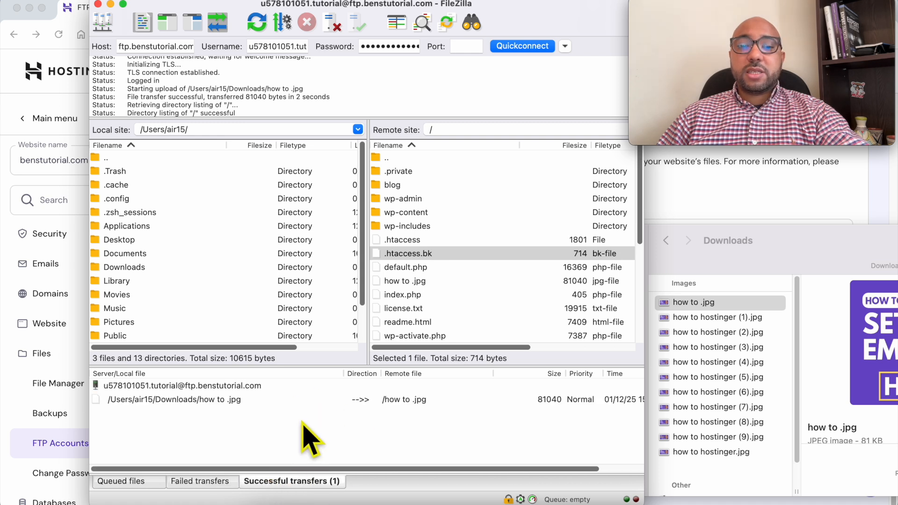
{"action": "left_click", "coordinate": [174, 400]}
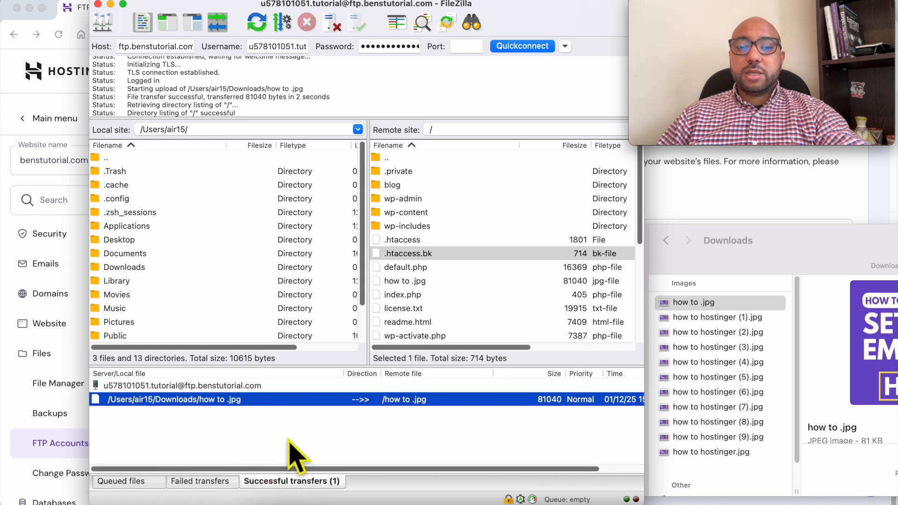
{"action": "left_click", "coordinate": [119, 322]}
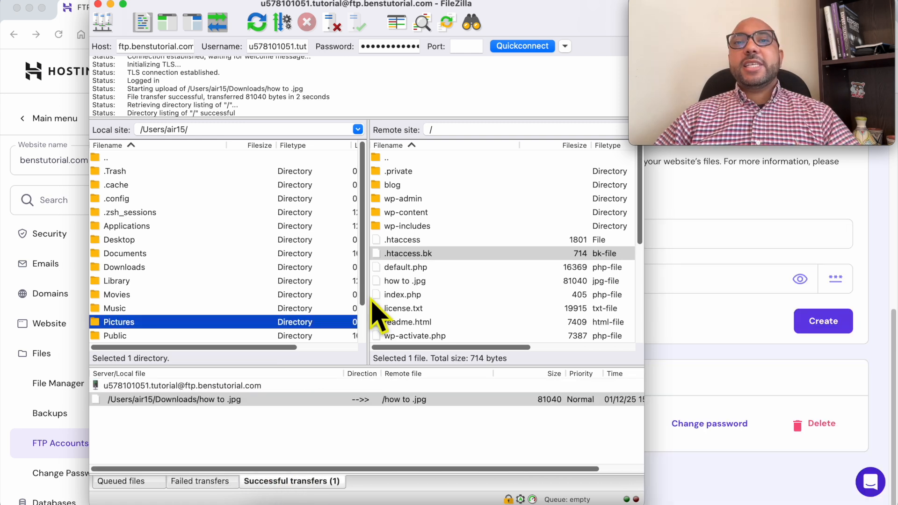